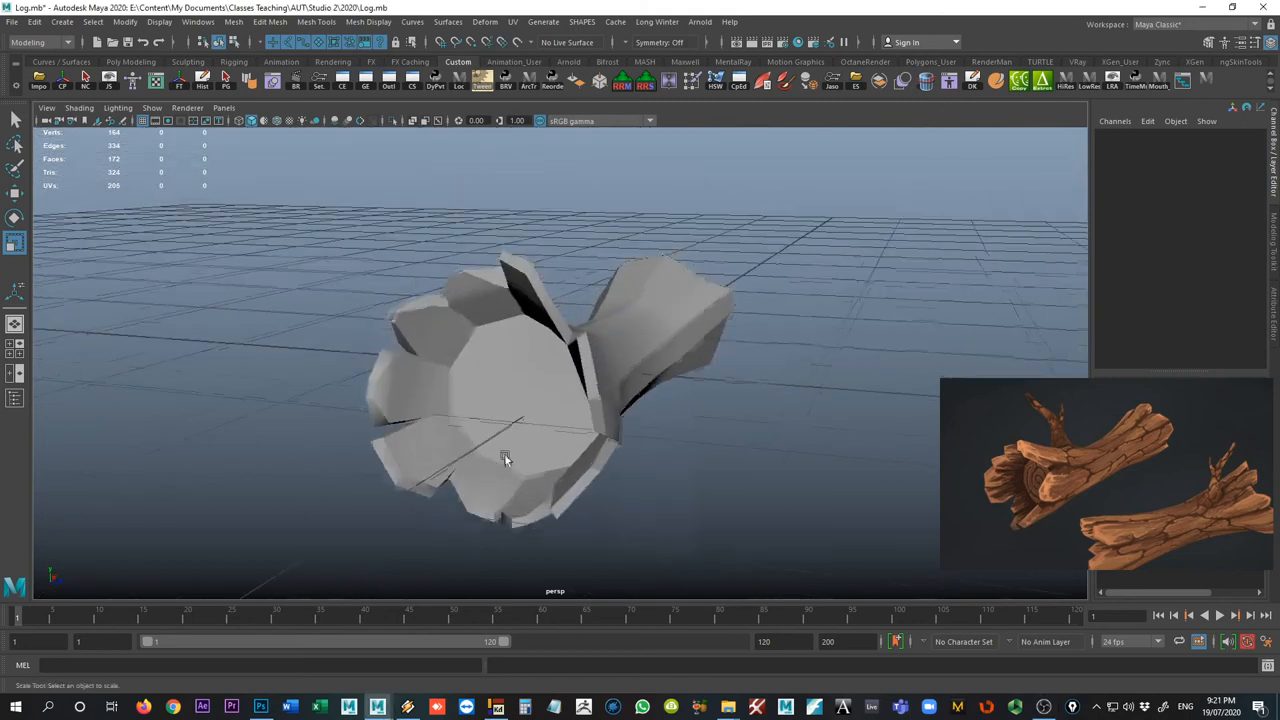
# Orbit around the log and select the low-poly log mesh.
pyautogui.moveTo(504, 458); pyautogui.dragTo(530, 268)
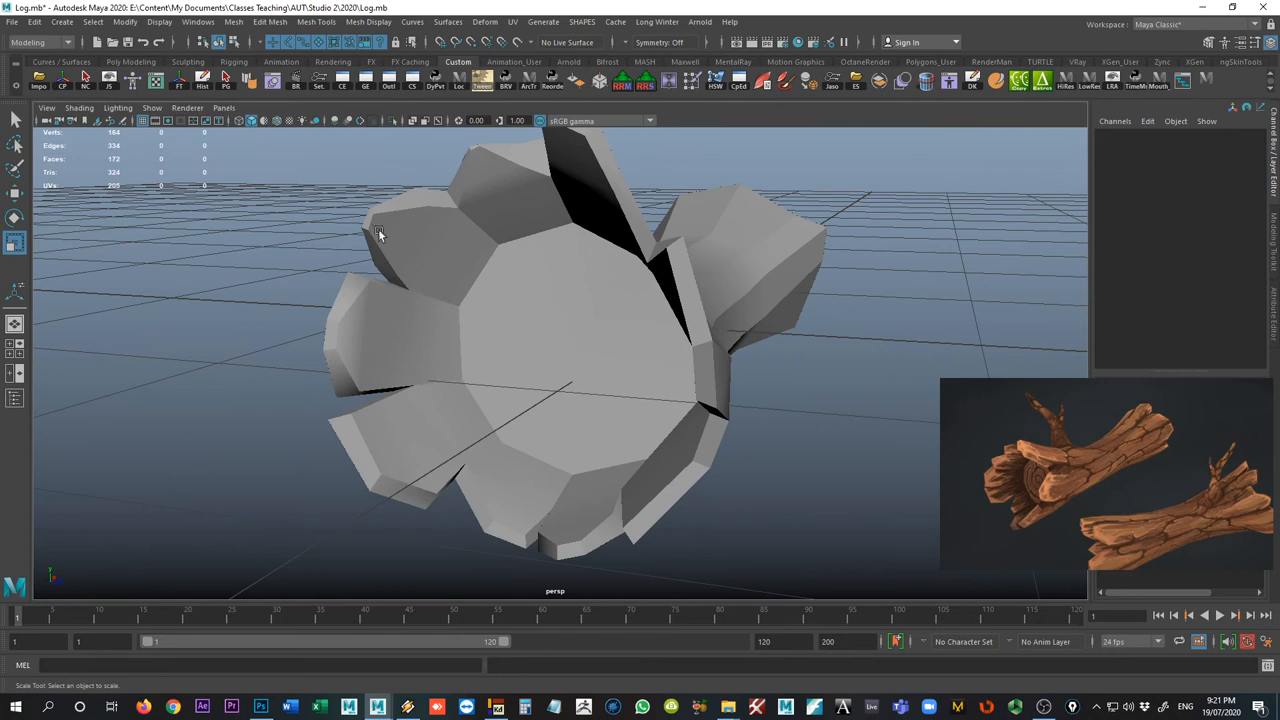
pyautogui.moveTo(372, 258)
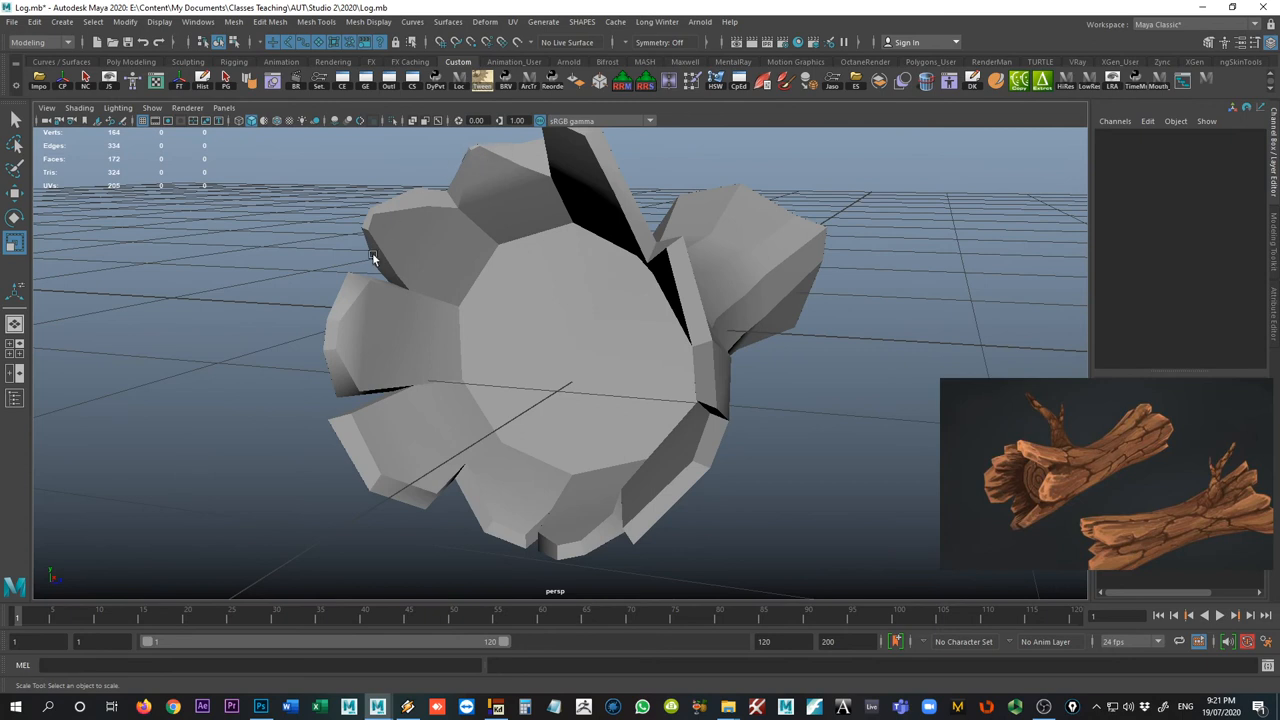
pyautogui.click(390, 480)
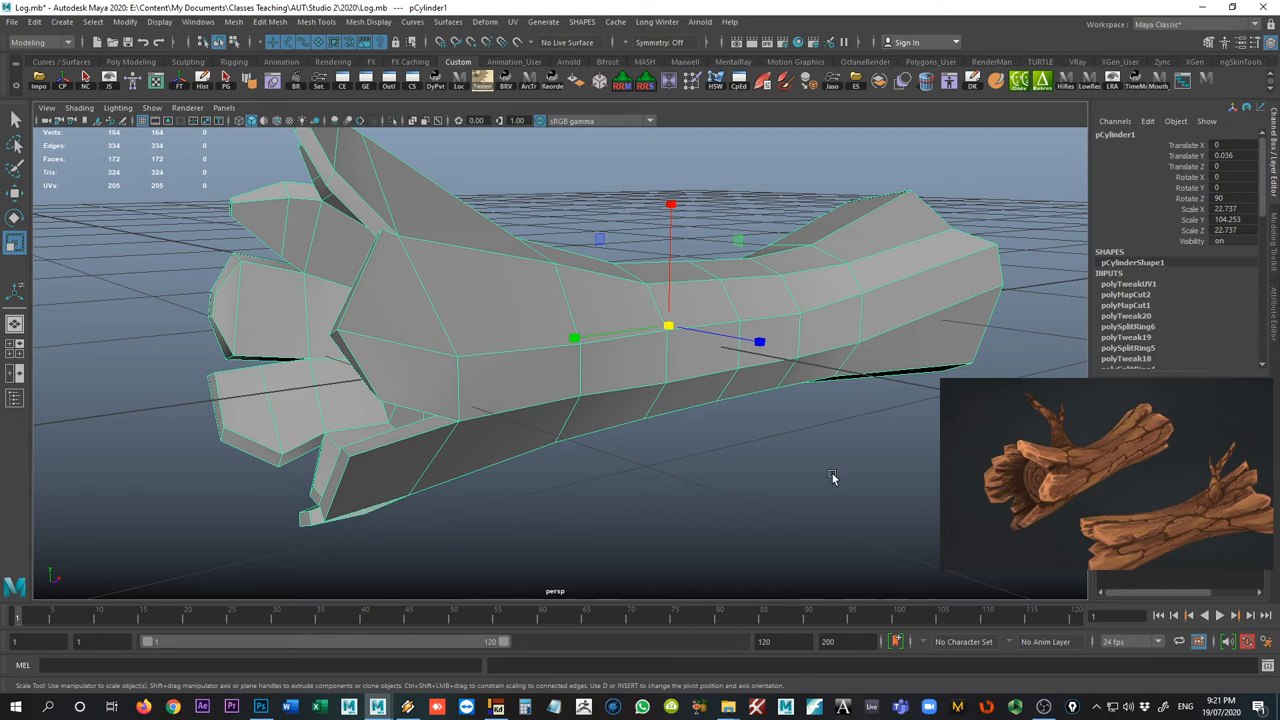
pyautogui.moveTo(832, 478); pyautogui.dragTo(412, 398)
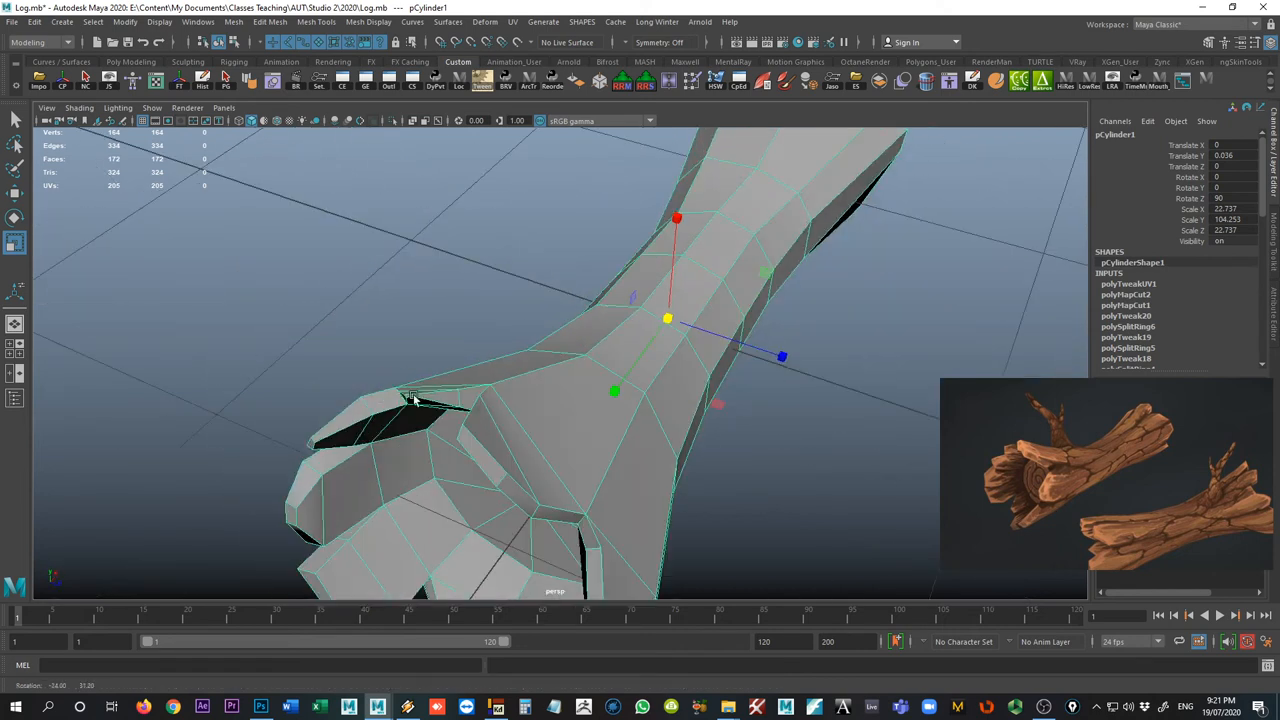
pyautogui.moveTo(416, 400); pyautogui.dragTo(470, 400)
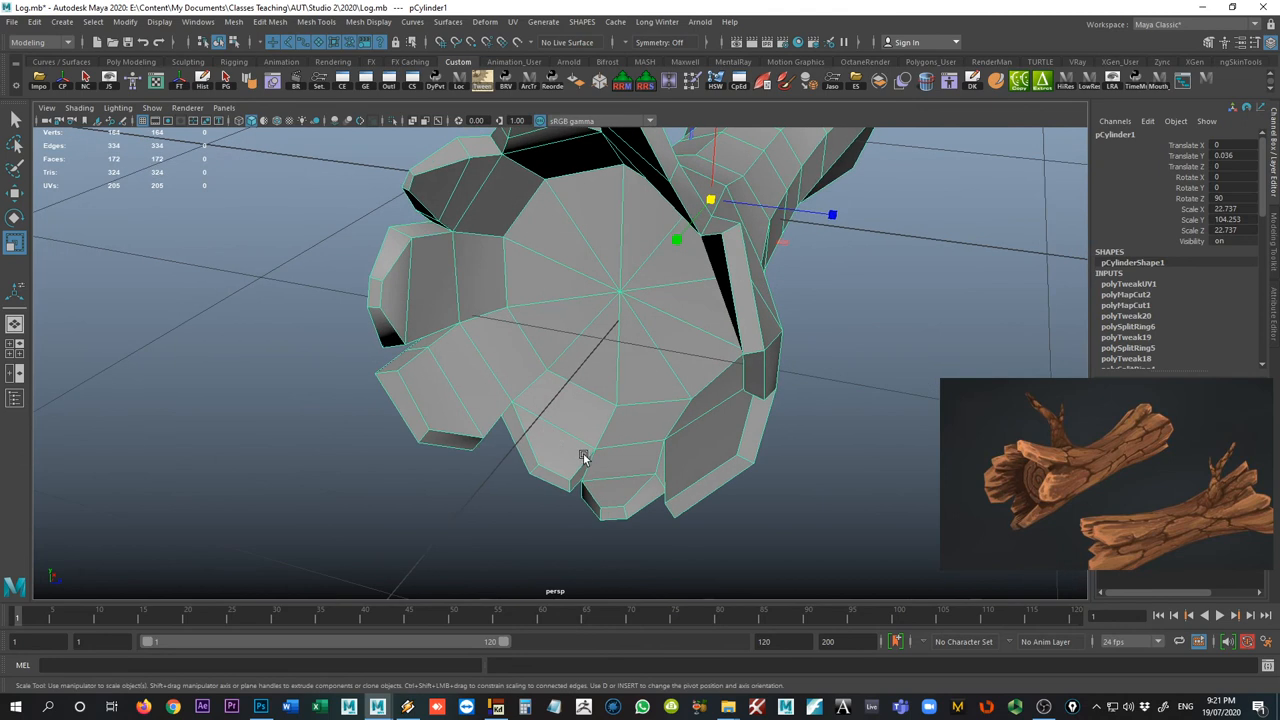
pyautogui.moveTo(584, 458); pyautogui.dragTo(690, 524)
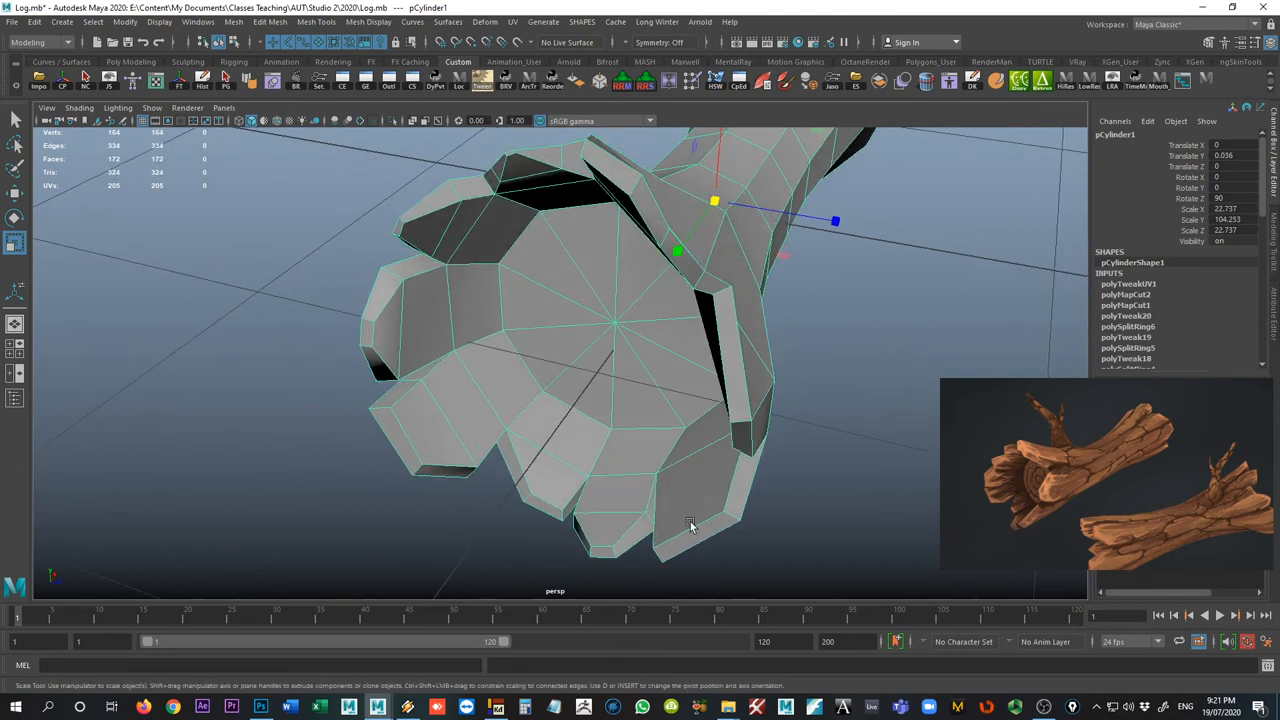
pyautogui.moveTo(1010, 532)
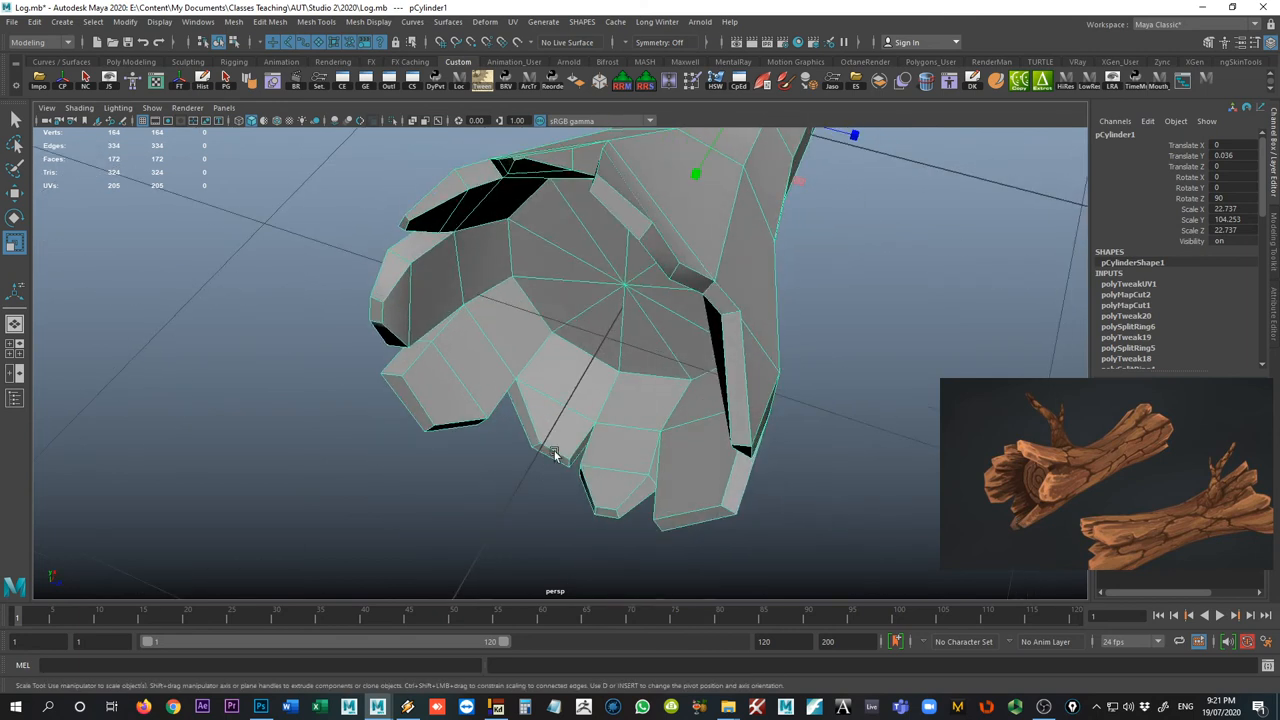
pyautogui.moveTo(572, 428)
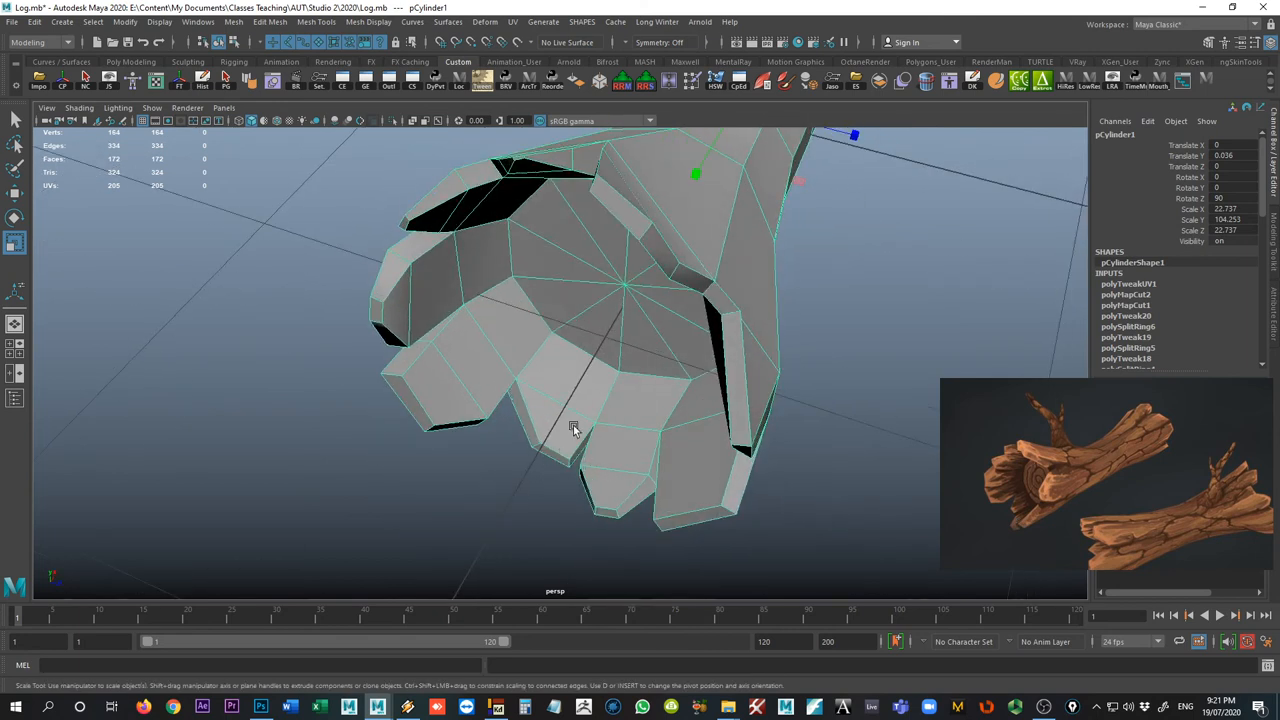
pyautogui.moveTo(576, 430); pyautogui.dragTo(504, 374)
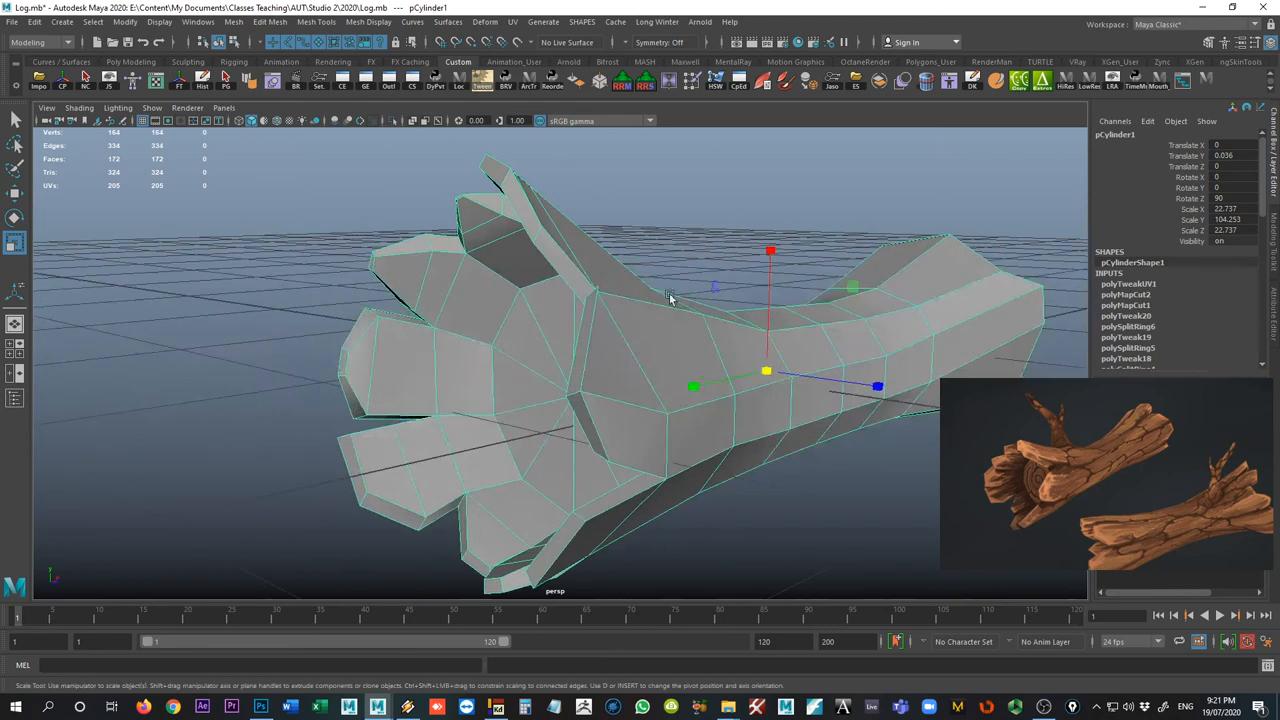
pyautogui.moveTo(670, 300); pyautogui.dragTo(730, 364)
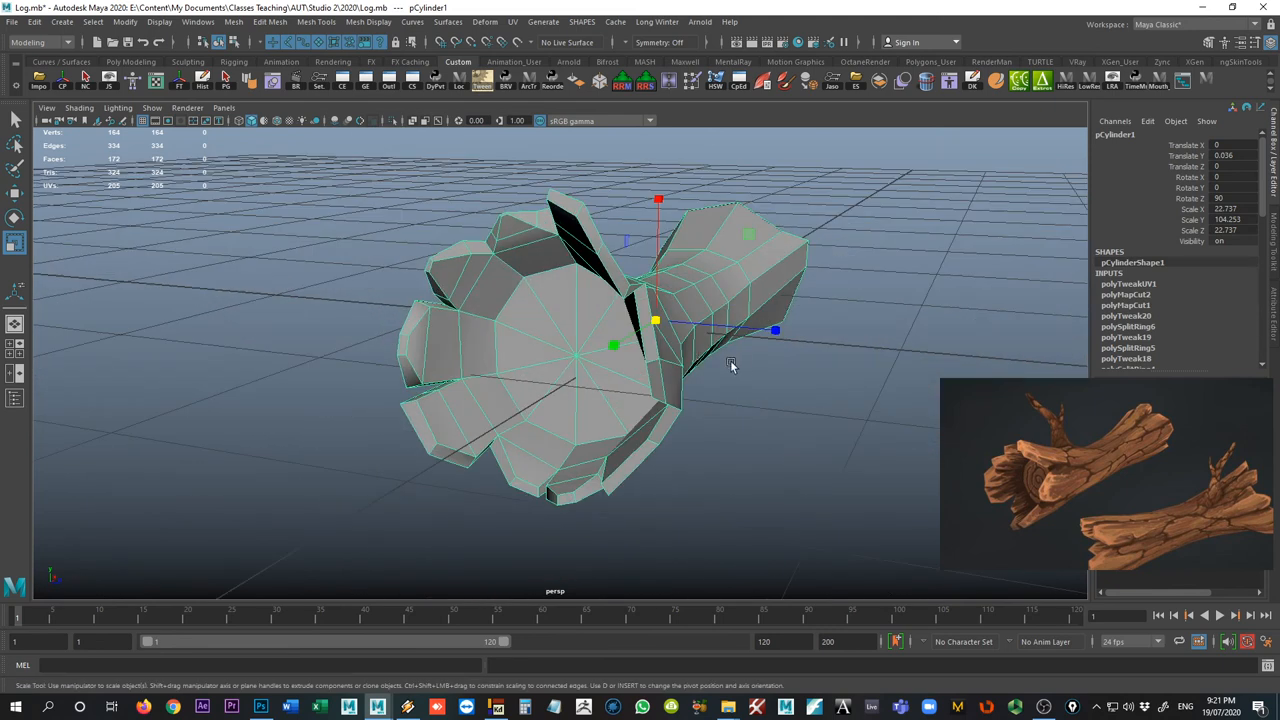
pyautogui.moveTo(748, 368)
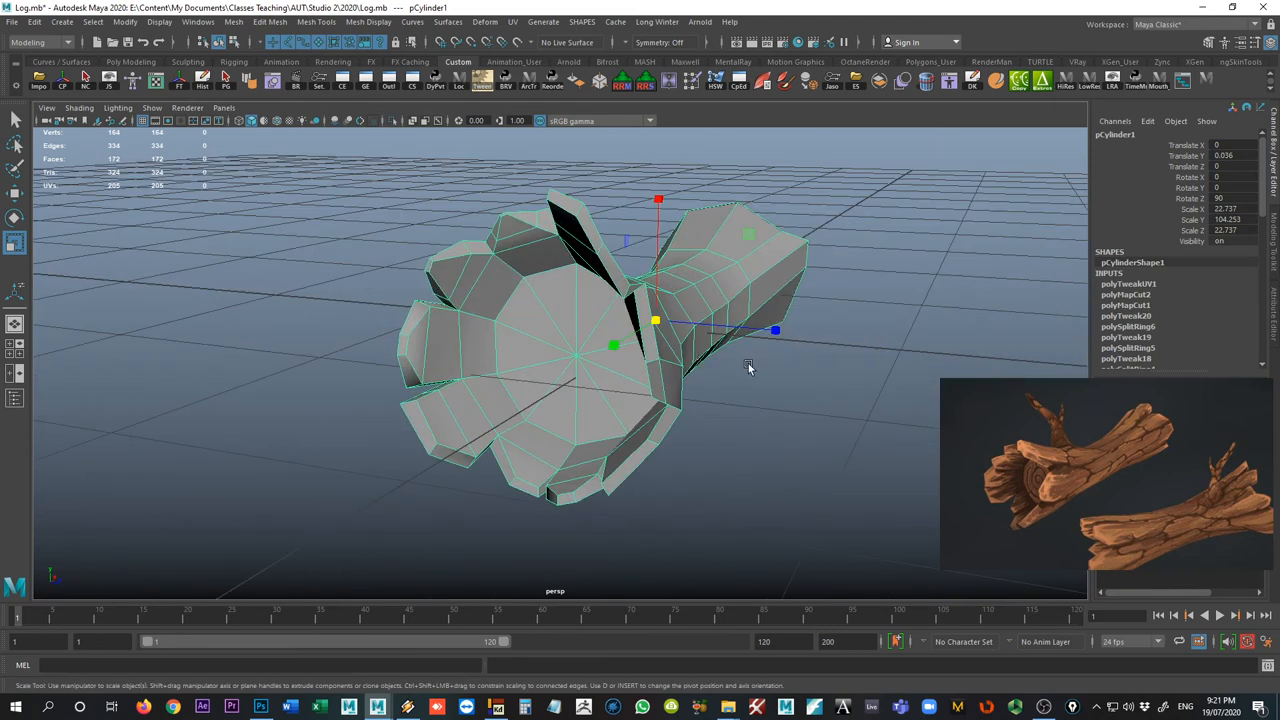
pyautogui.moveTo(750, 368); pyautogui.dragTo(624, 304)
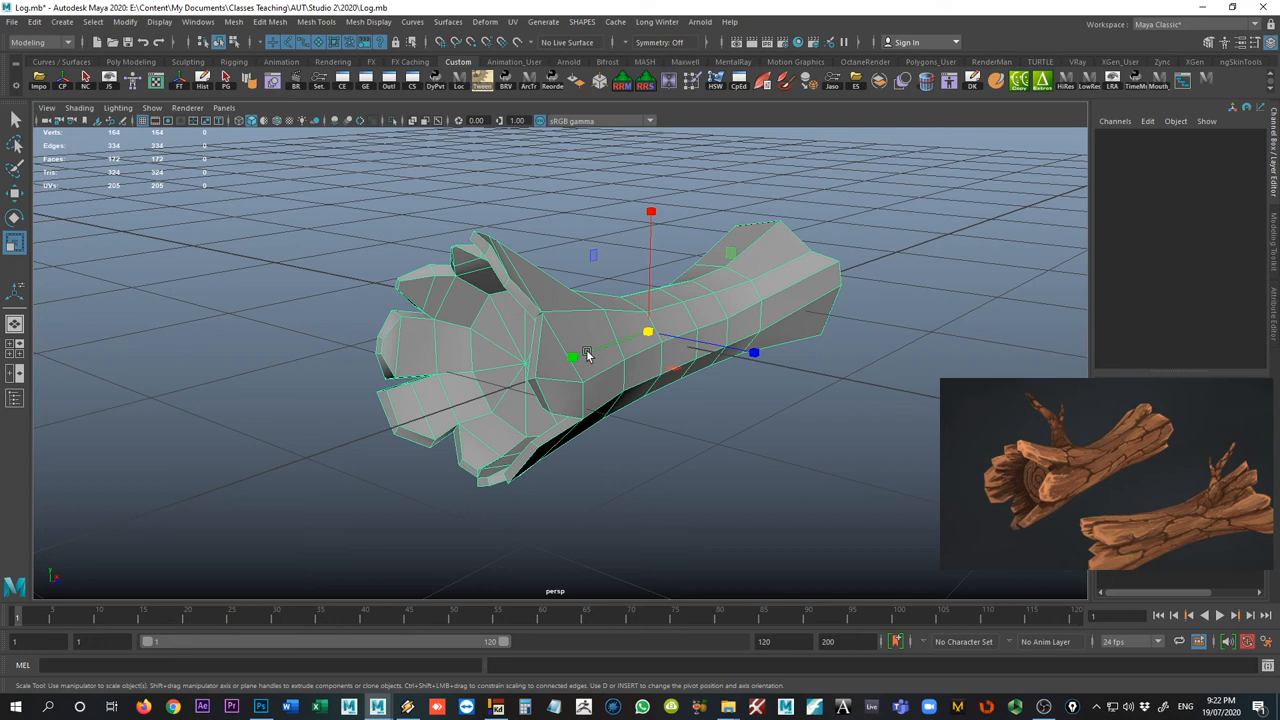
# Deselect the log to inspect its Smooth Mesh Preview appearance.
pyautogui.click(668, 384)
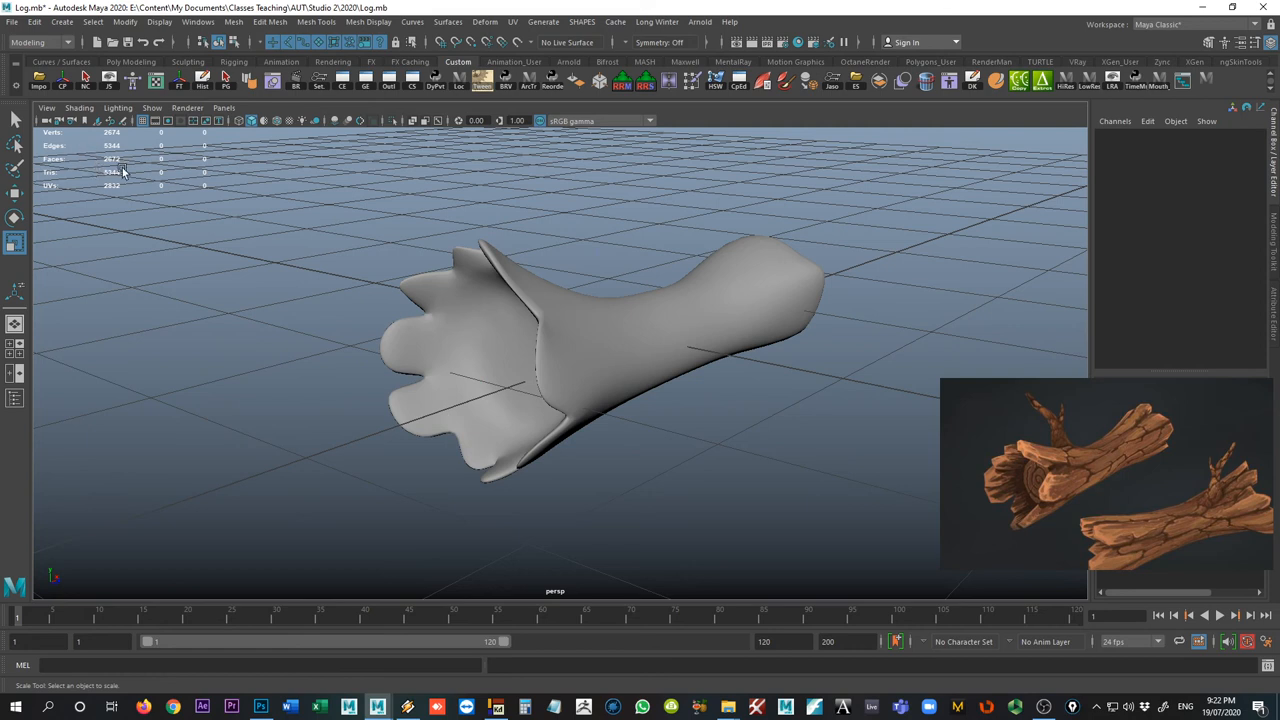
pyautogui.moveTo(334, 240)
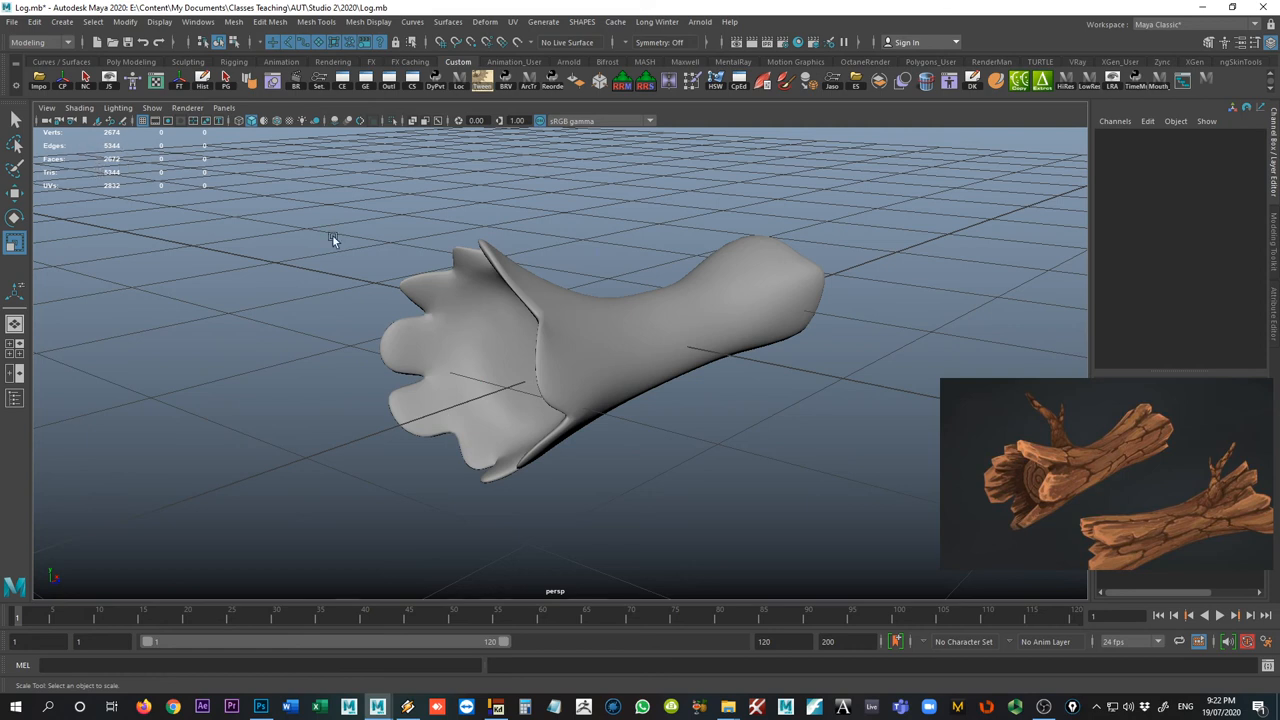
pyautogui.moveTo(608, 348)
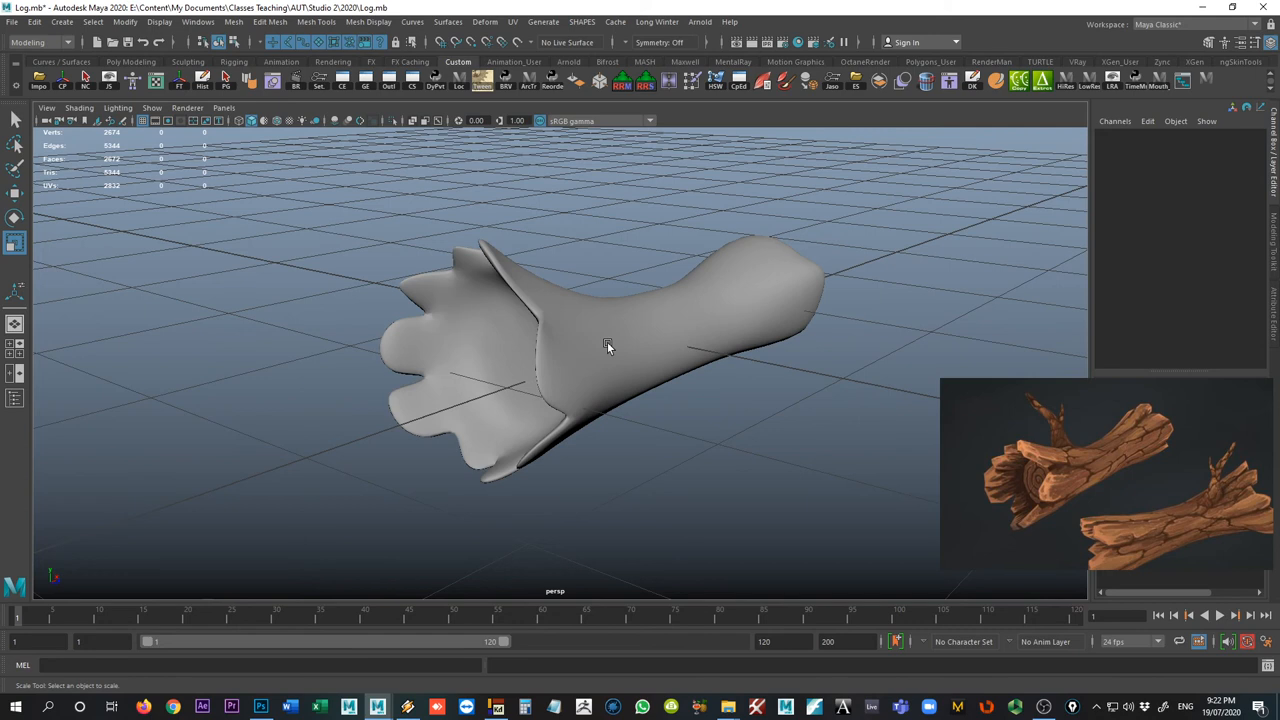
# Reselect the log mesh for returning it to unsmoothed display.
pyautogui.click(608, 348)
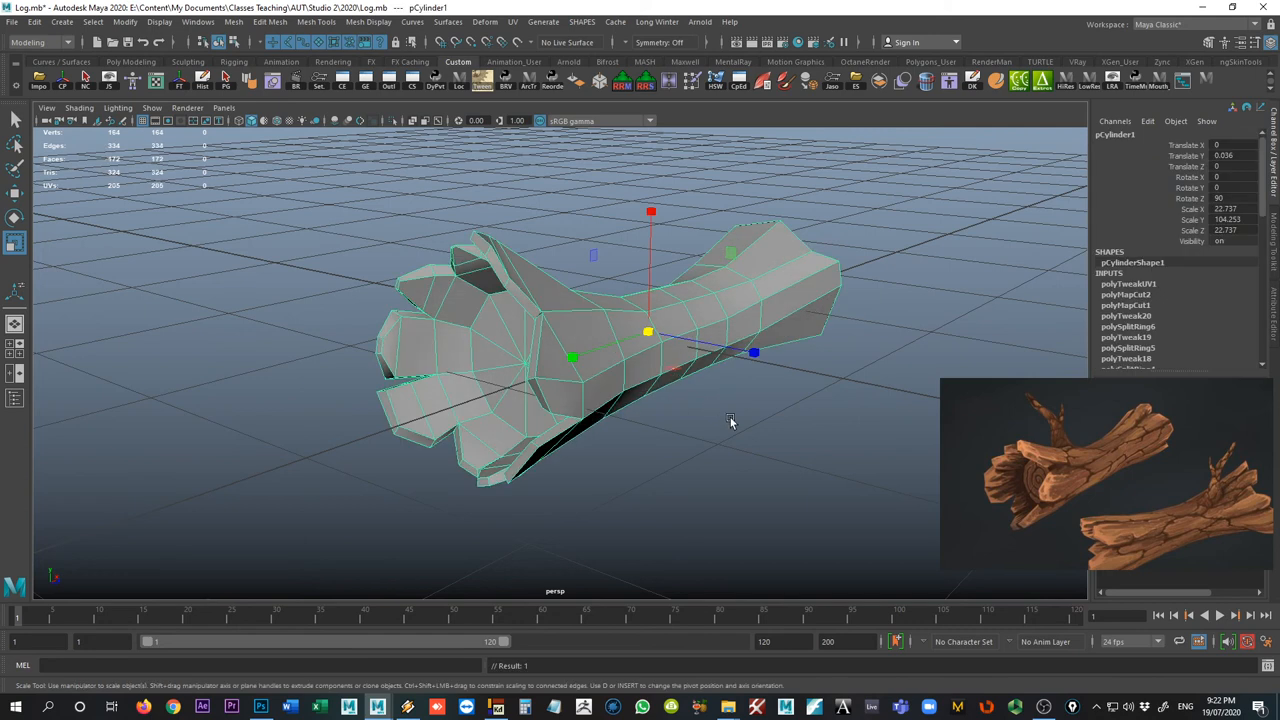
pyautogui.moveTo(758, 322)
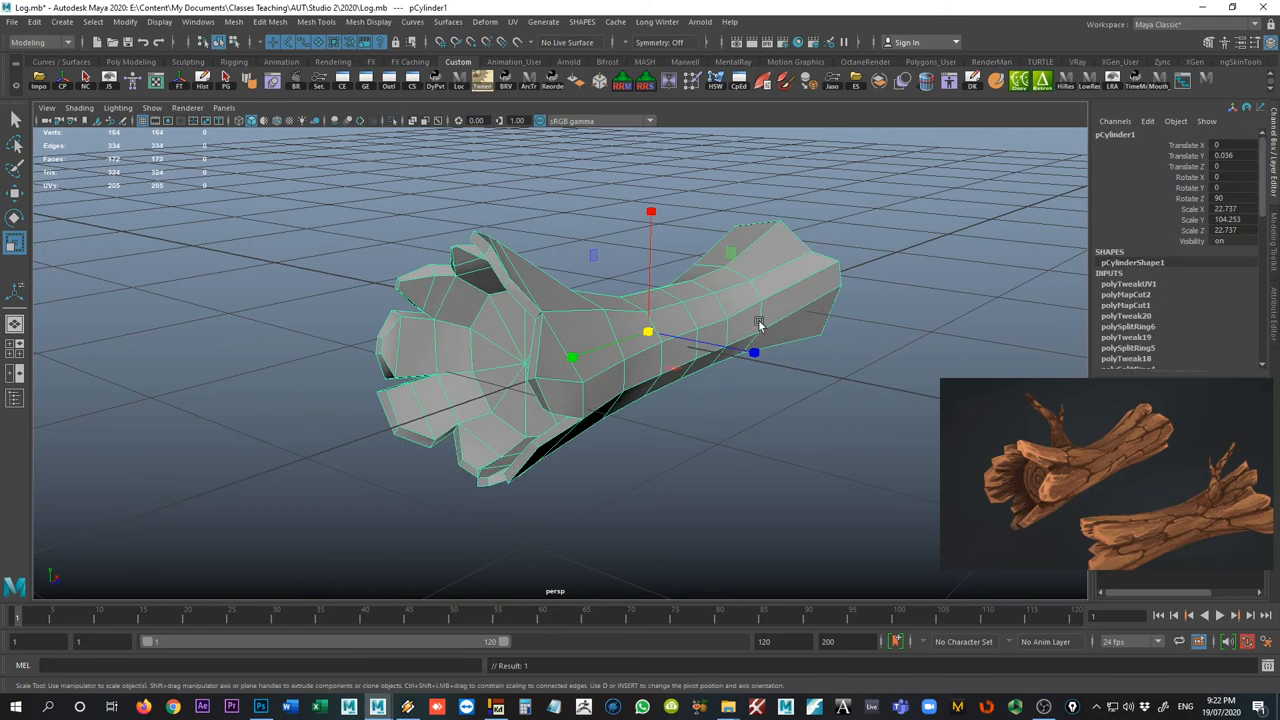
pyautogui.moveTo(356, 376)
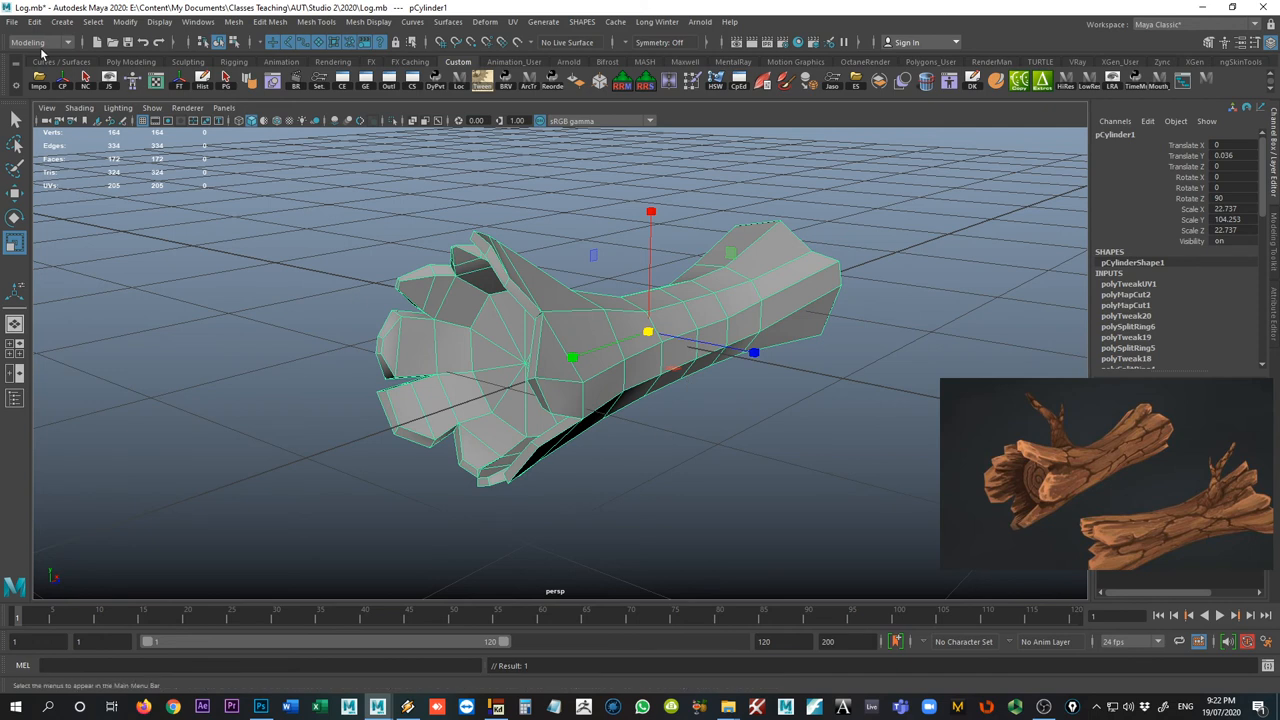
pyautogui.moveTo(316, 20)
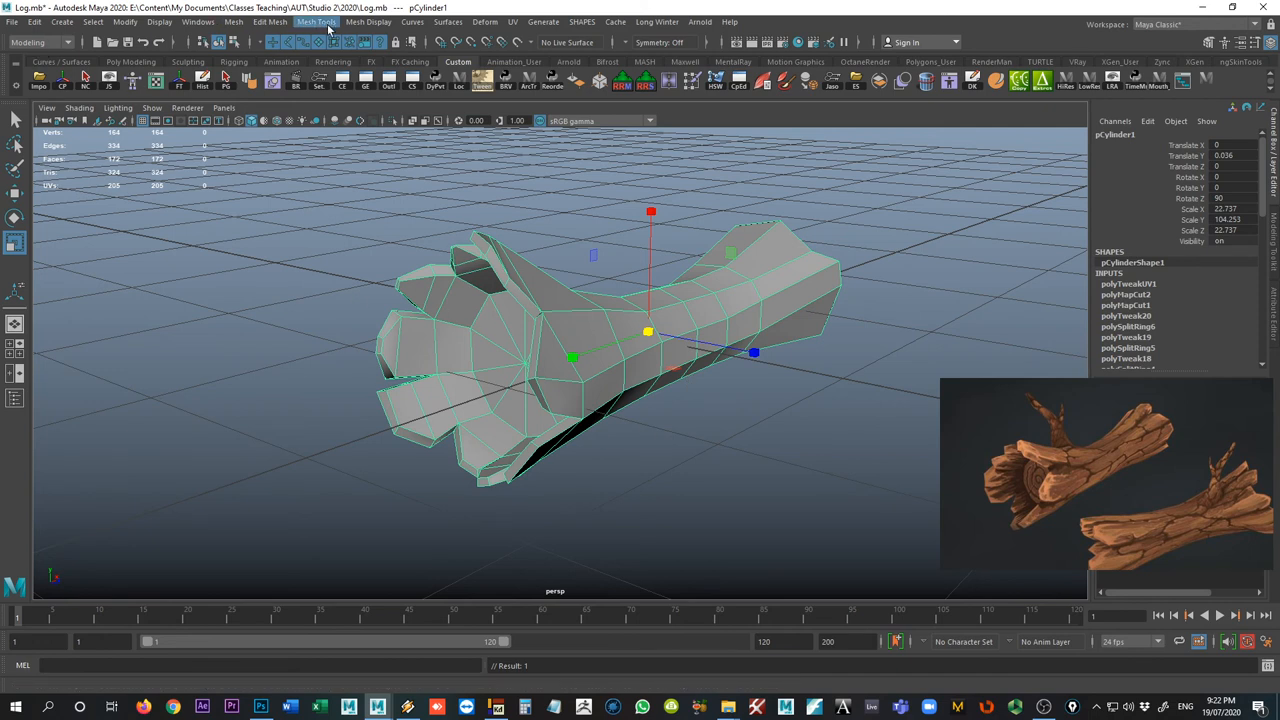
pyautogui.click(368, 20)
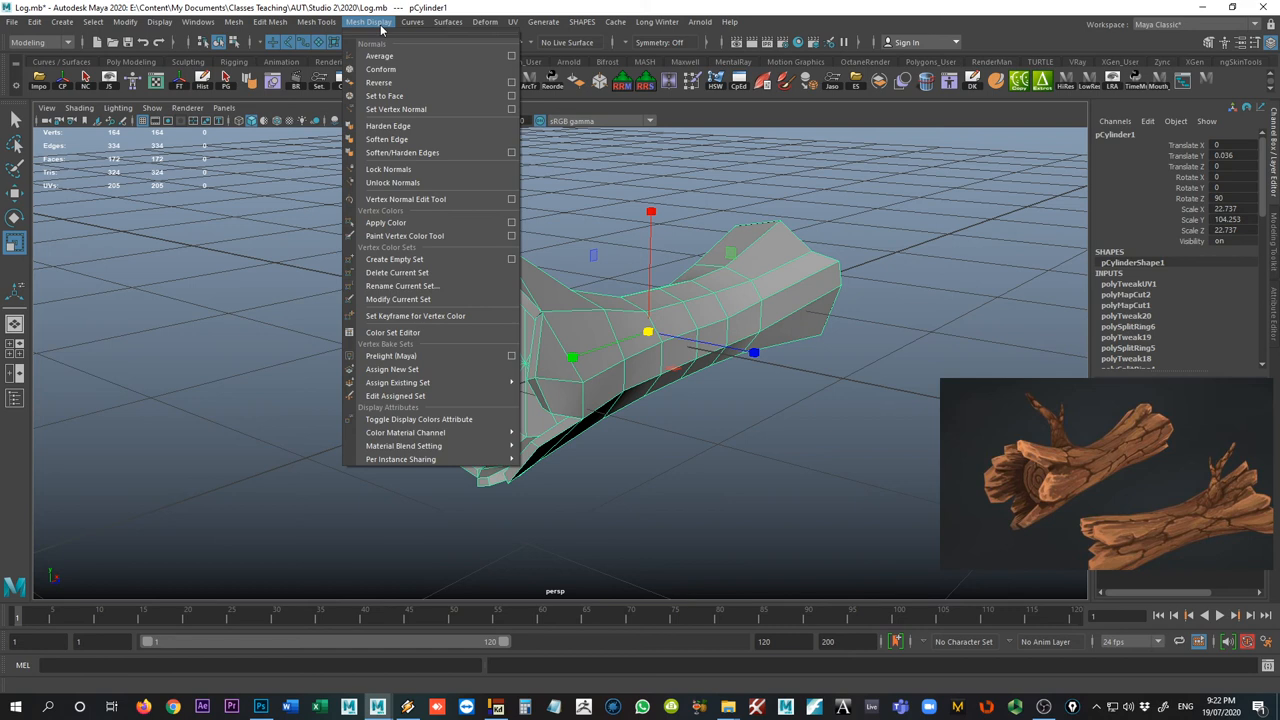
pyautogui.moveTo(386, 140)
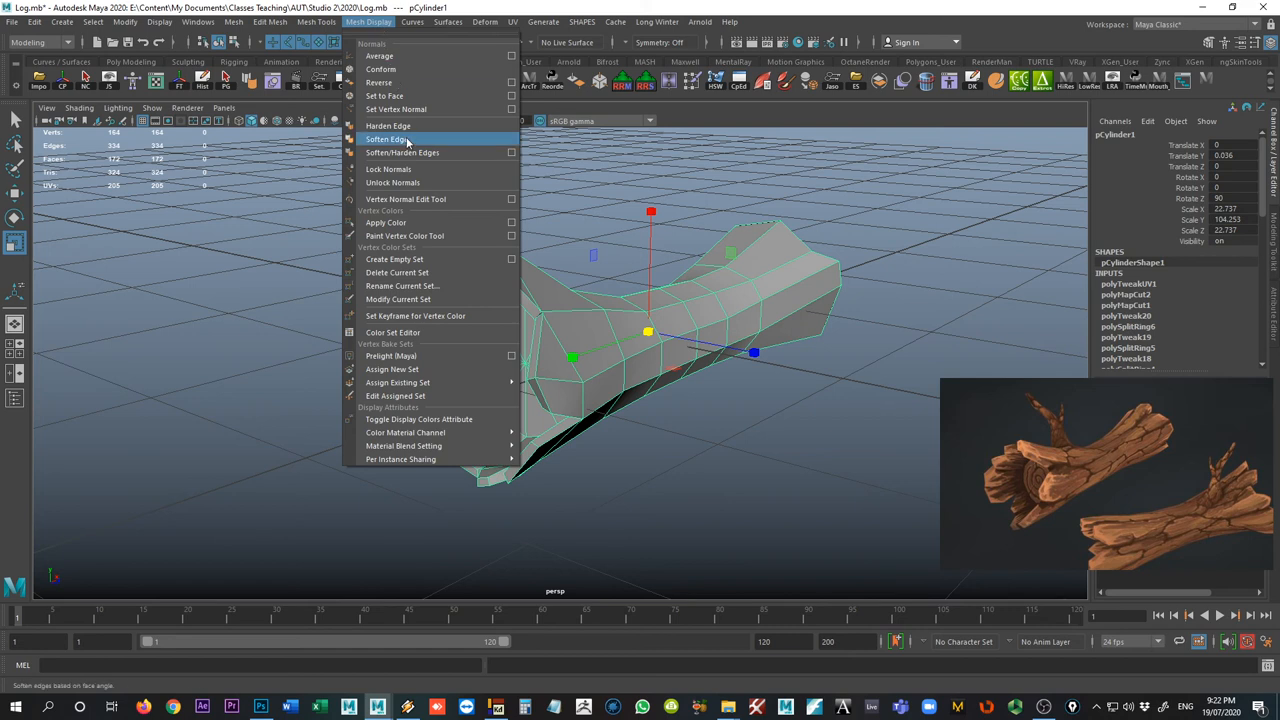
pyautogui.click(388, 140)
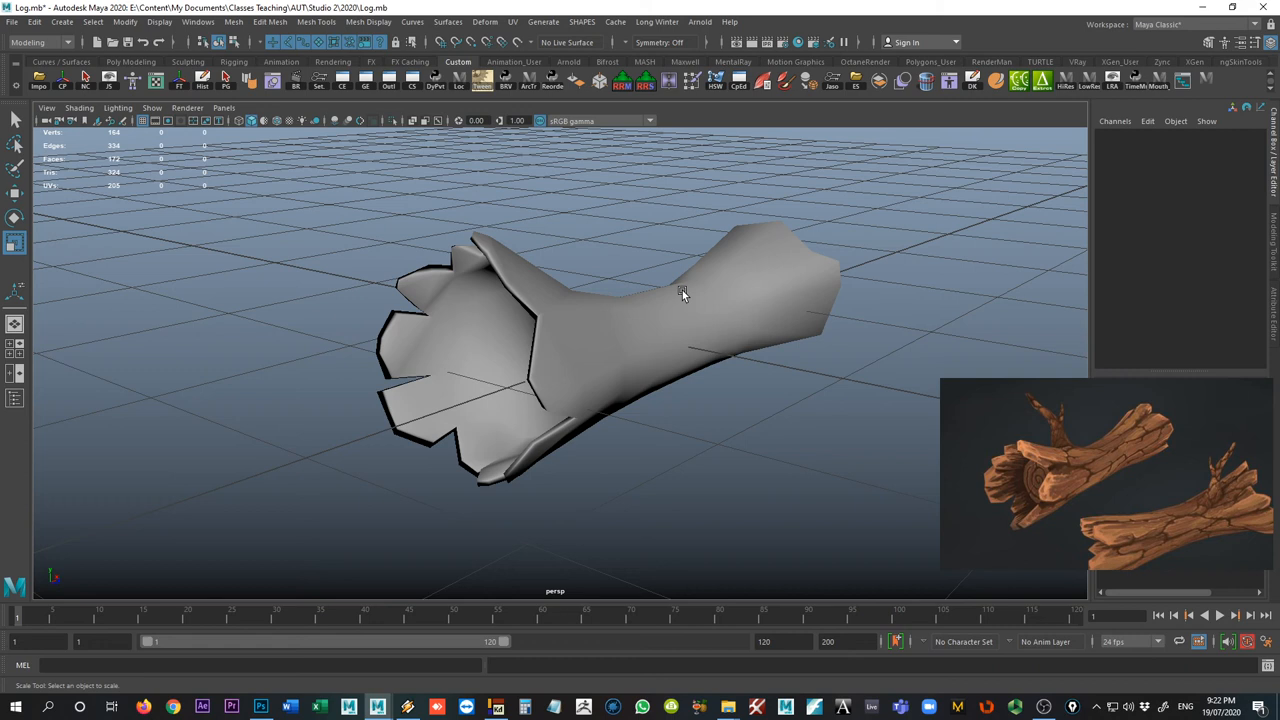
pyautogui.moveTo(728, 332)
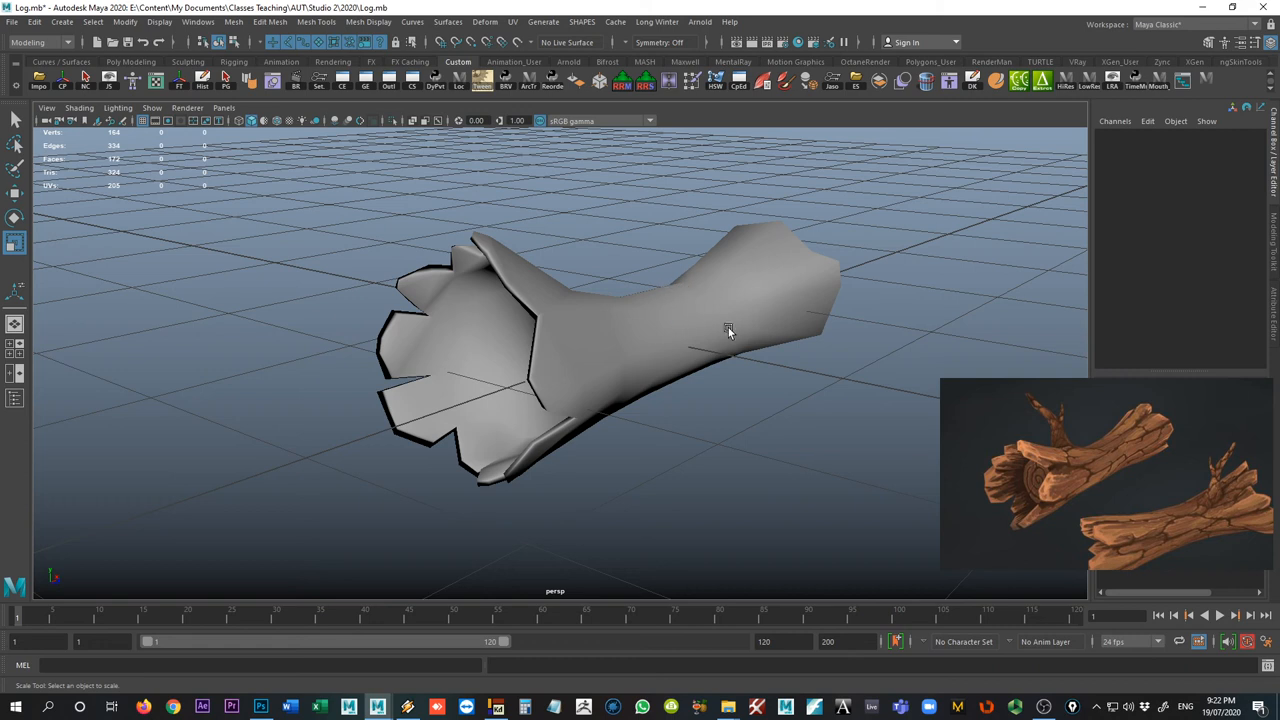
pyautogui.moveTo(652, 428)
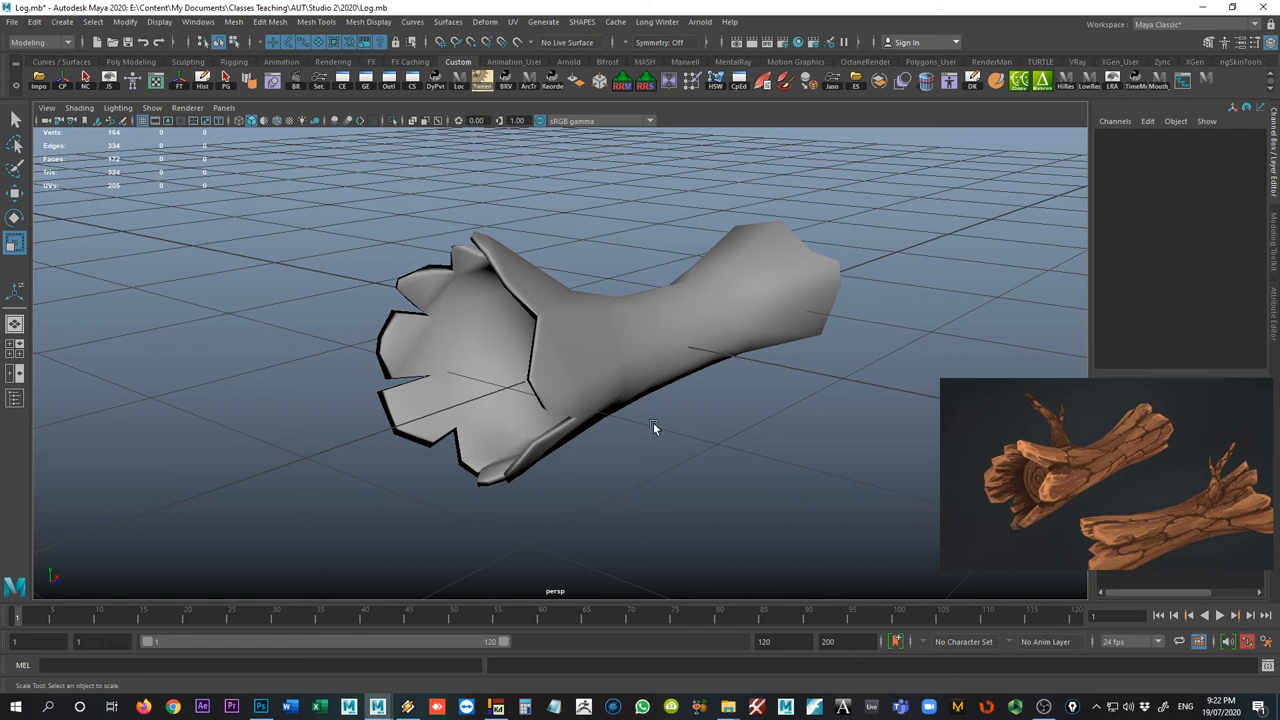
pyautogui.moveTo(392, 428)
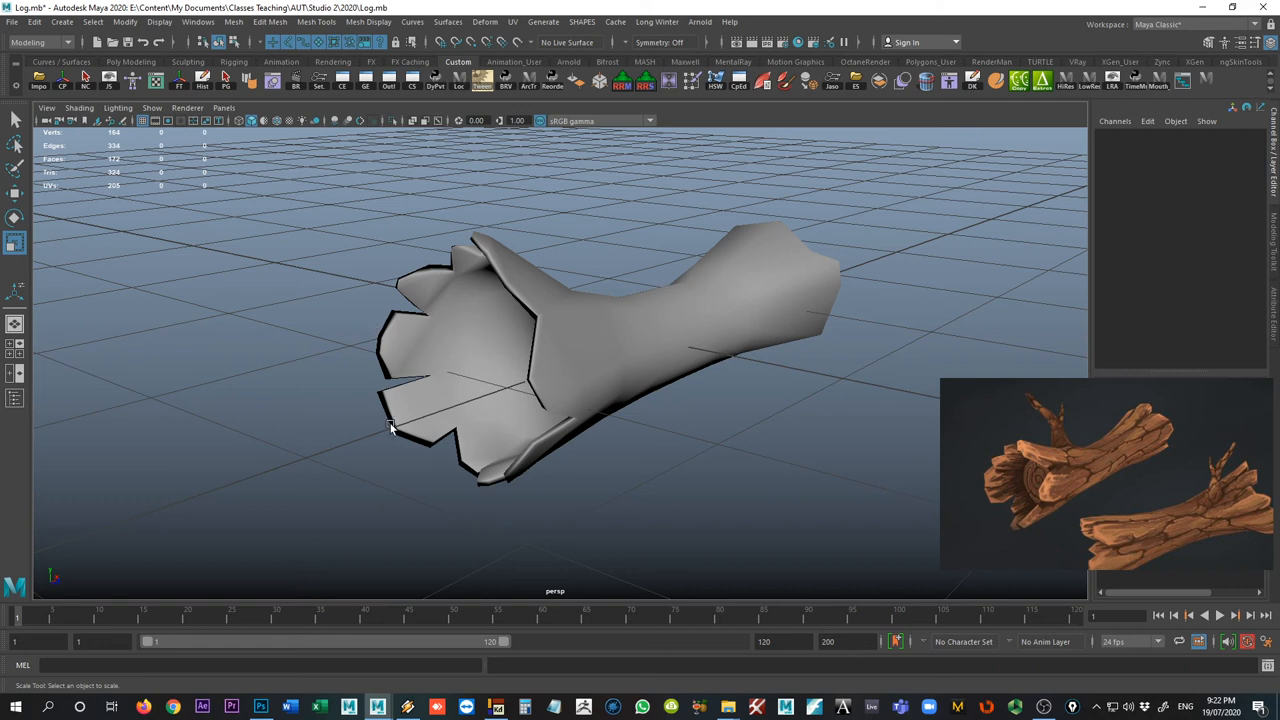
pyautogui.moveTo(528, 350)
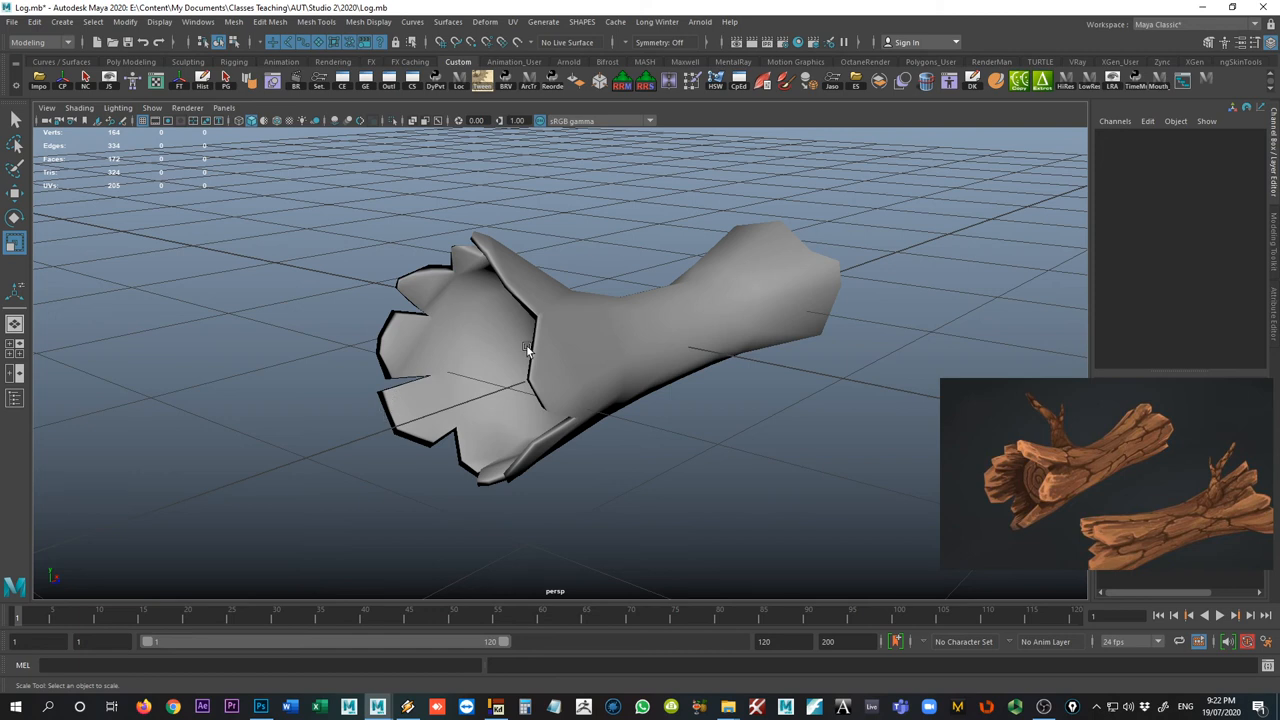
pyautogui.moveTo(530, 350); pyautogui.dragTo(444, 310)
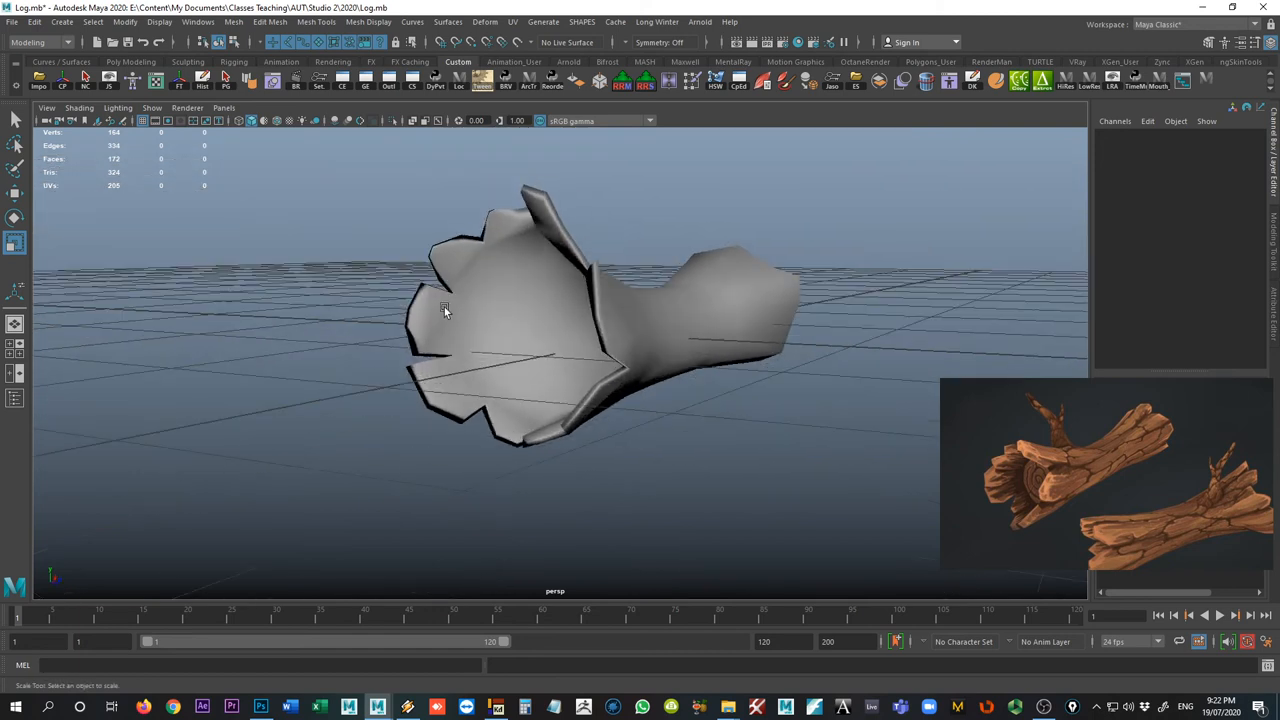
pyautogui.moveTo(444, 310); pyautogui.dragTo(422, 320)
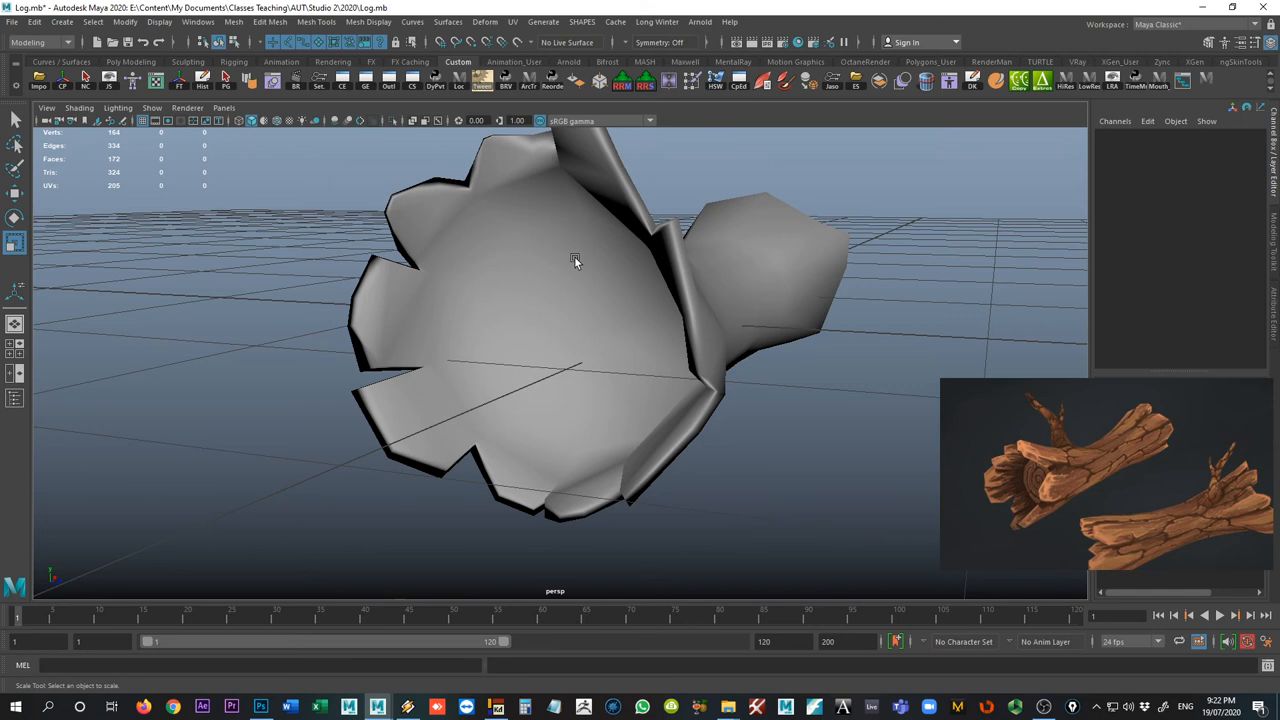
pyautogui.moveTo(576, 260); pyautogui.dragTo(740, 348)
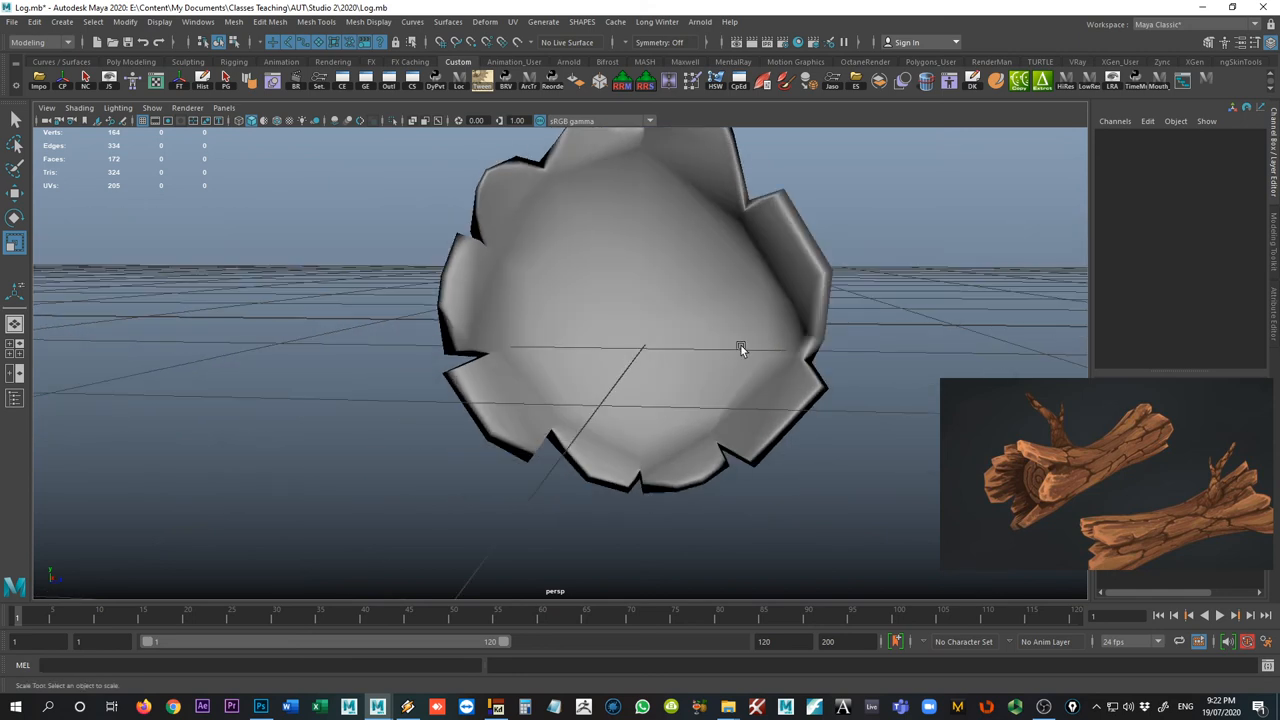
pyautogui.moveTo(736, 348)
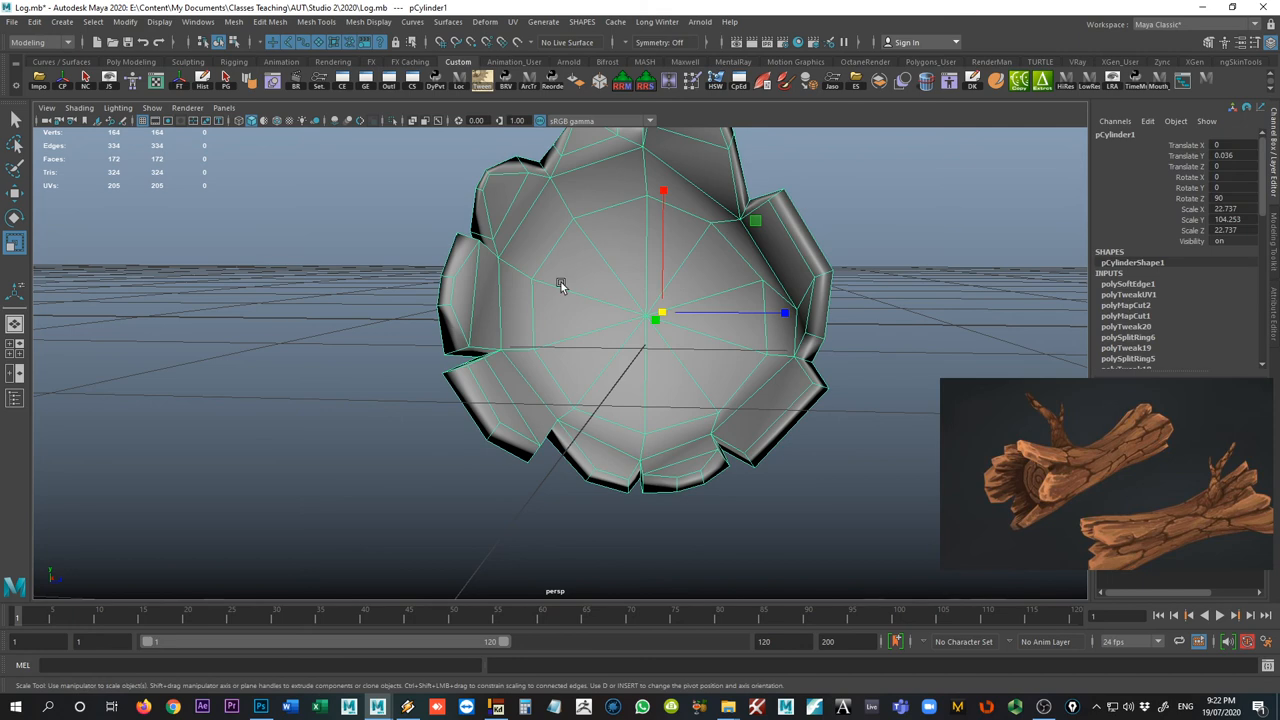
# Insert edge loops near the cut-end rim, return to Object Mode and deselect to check.
pyautogui.moveTo(560, 284); pyautogui.dragTo(664, 304)
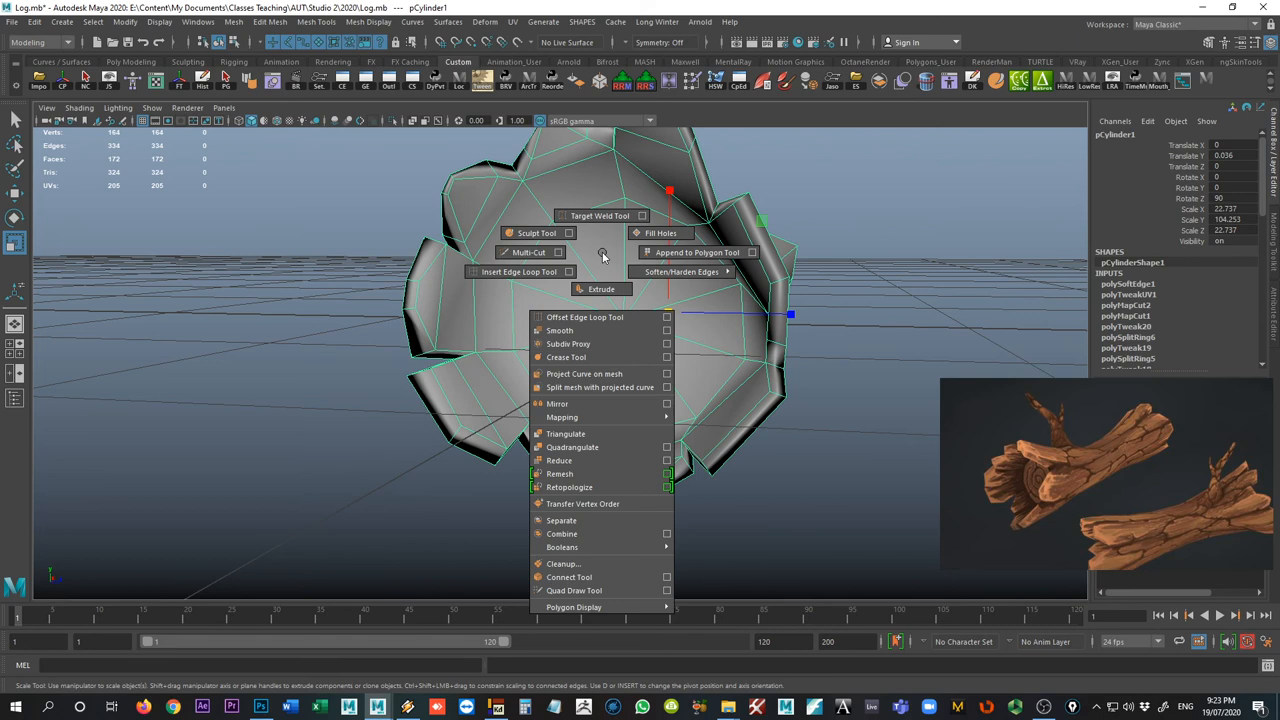
pyautogui.click(518, 272)
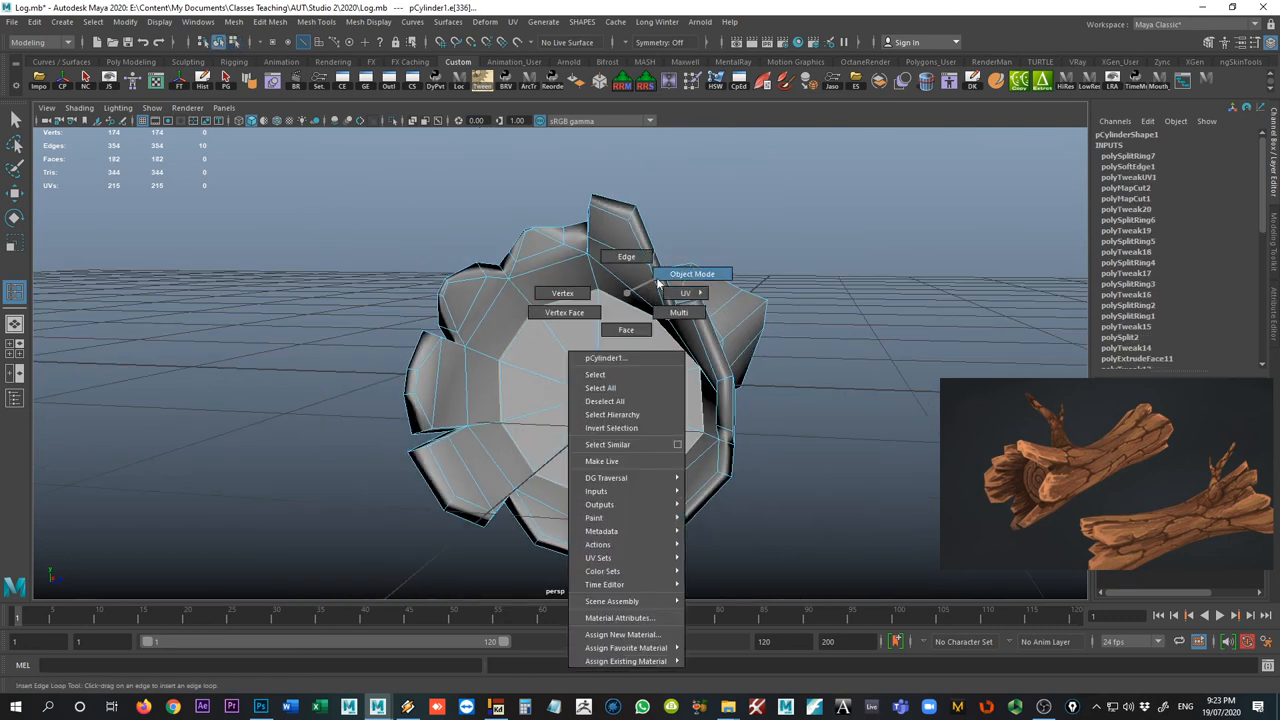
pyautogui.click(692, 274)
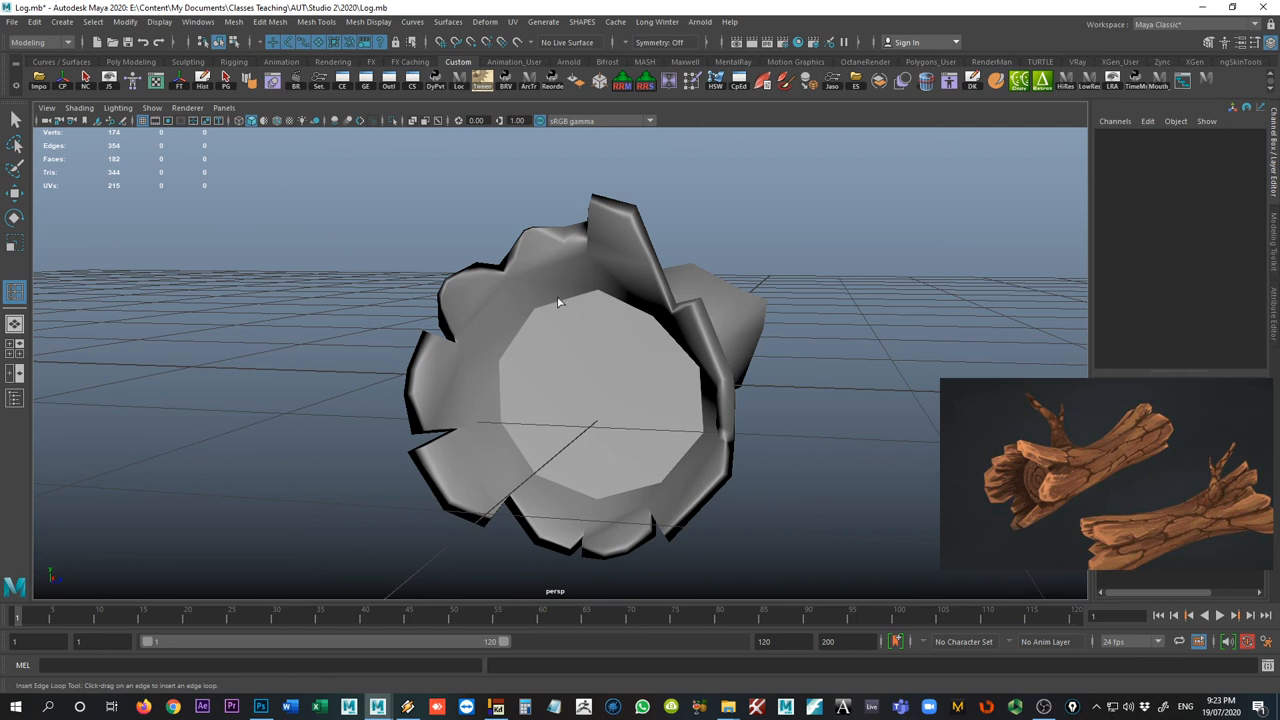
pyautogui.moveTo(608, 336)
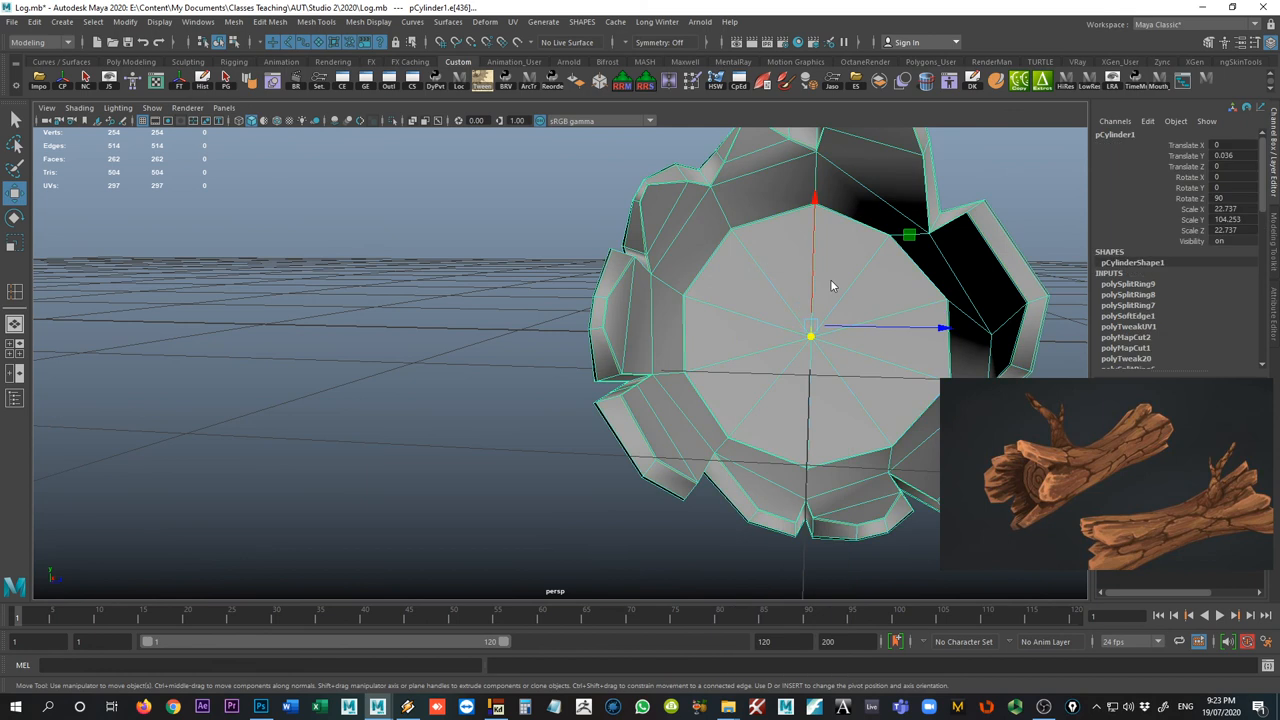
pyautogui.click(504, 356)
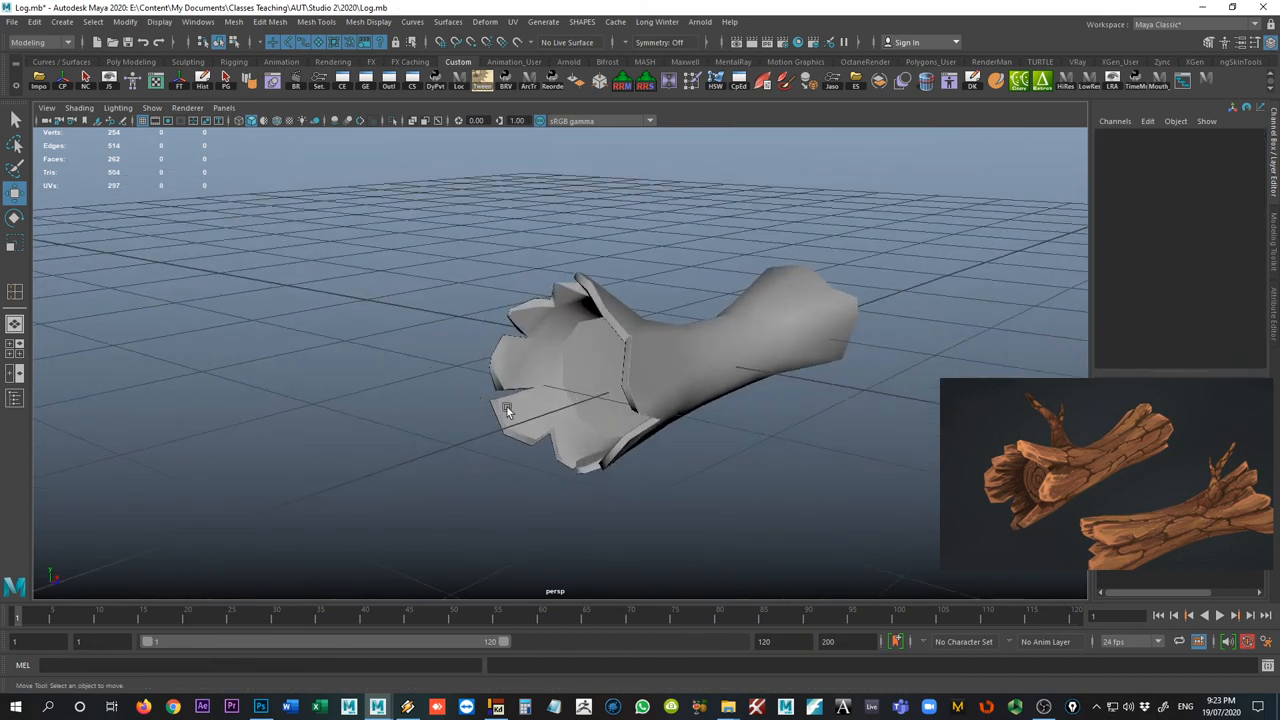
pyautogui.moveTo(508, 410); pyautogui.dragTo(816, 356)
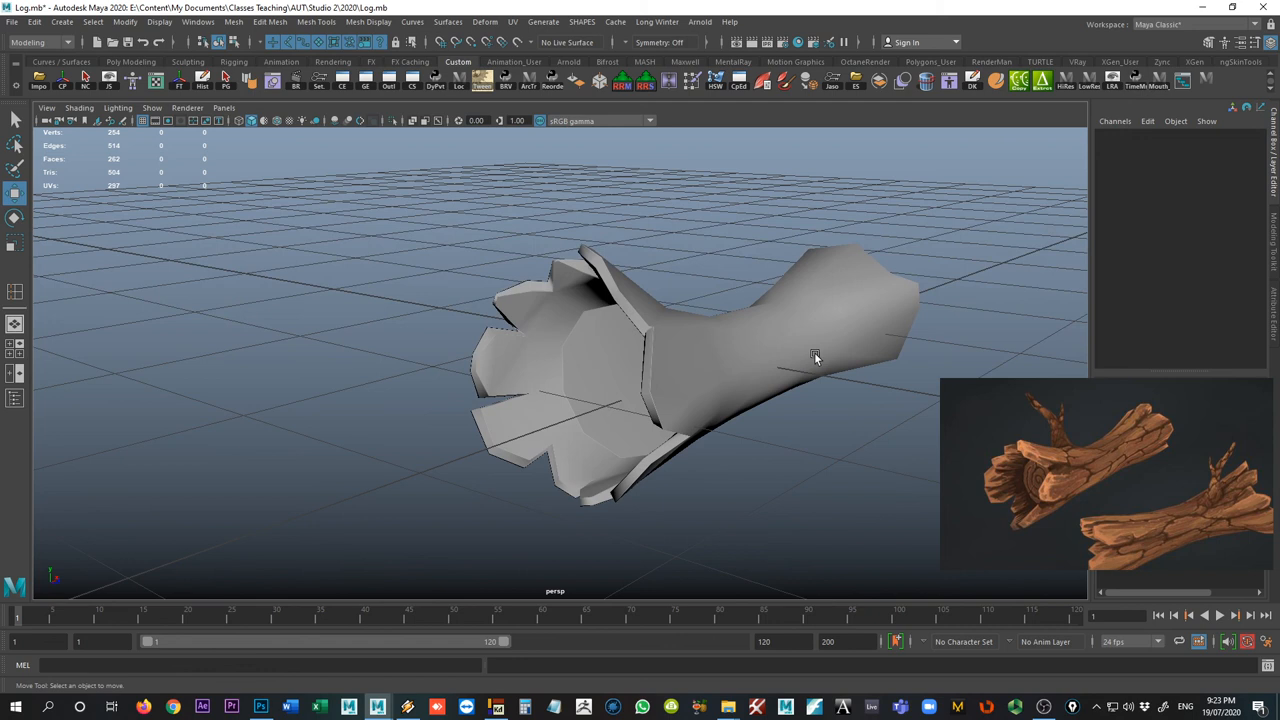
pyautogui.moveTo(504, 344)
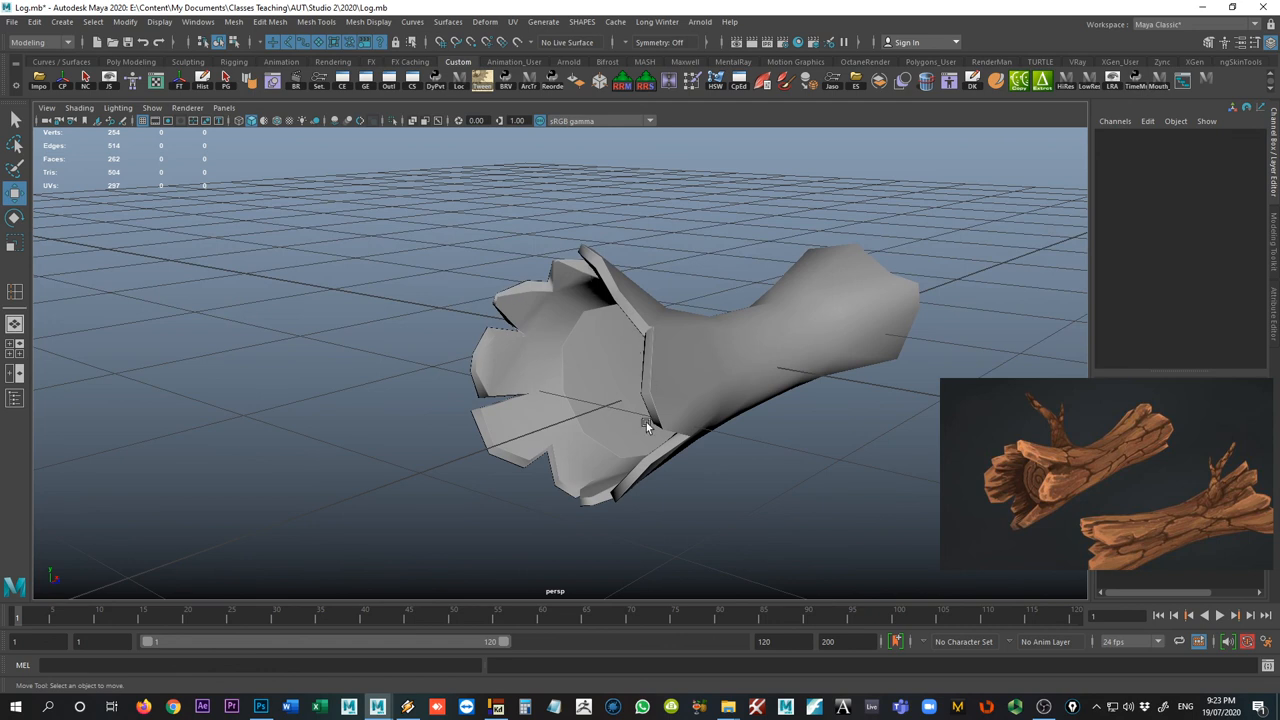
pyautogui.moveTo(484, 408)
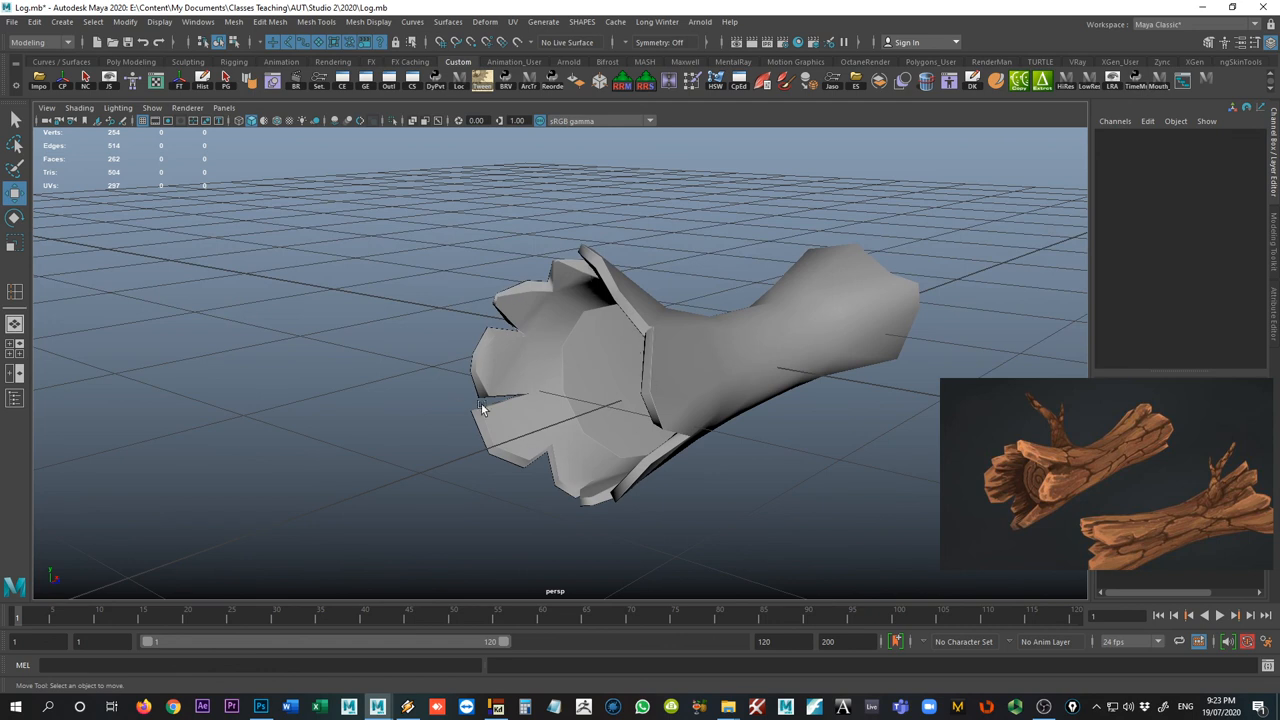
pyautogui.moveTo(984, 486)
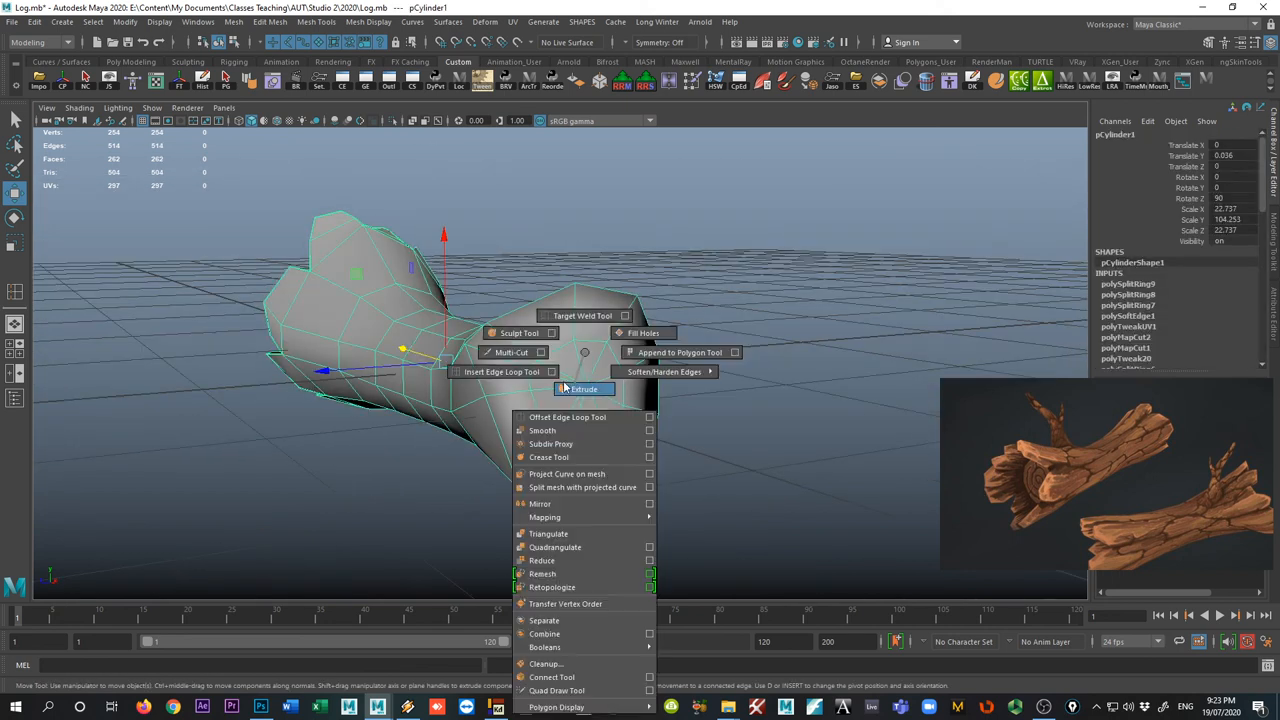
# Apply Soften/Harden Edges to the log's surface via the marking menu.
pyautogui.click(502, 370)
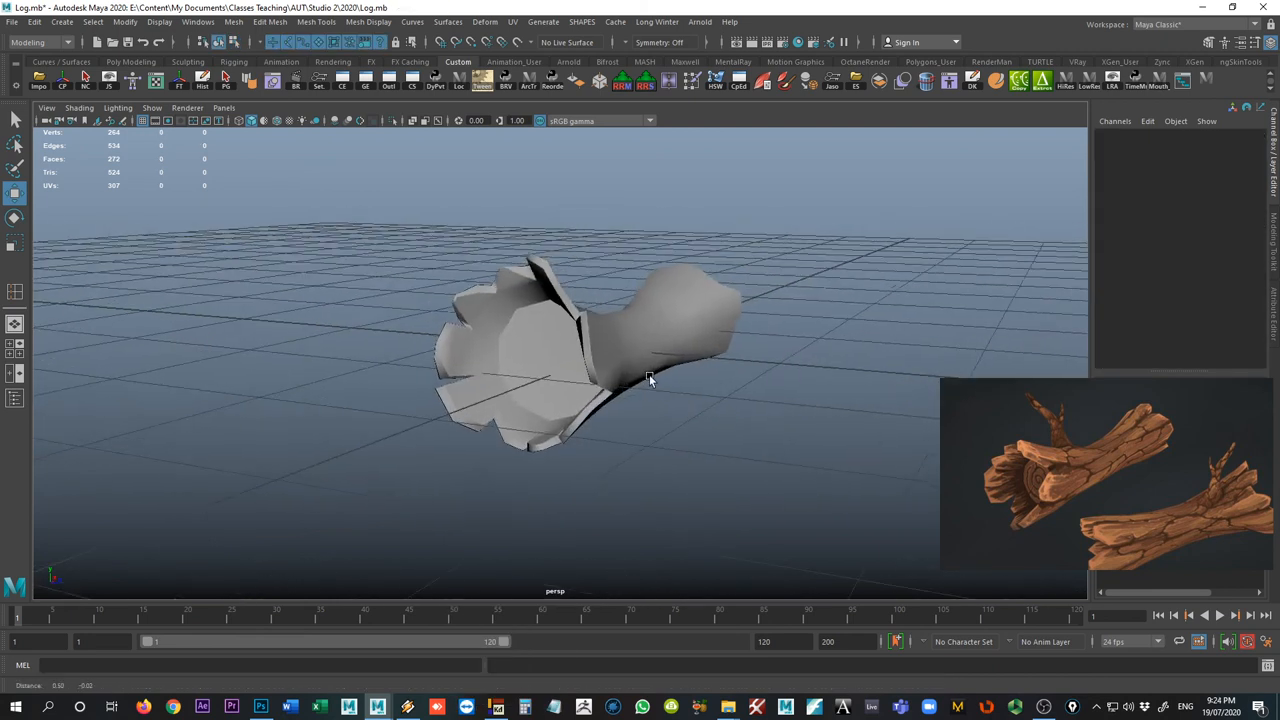
pyautogui.click(550, 360)
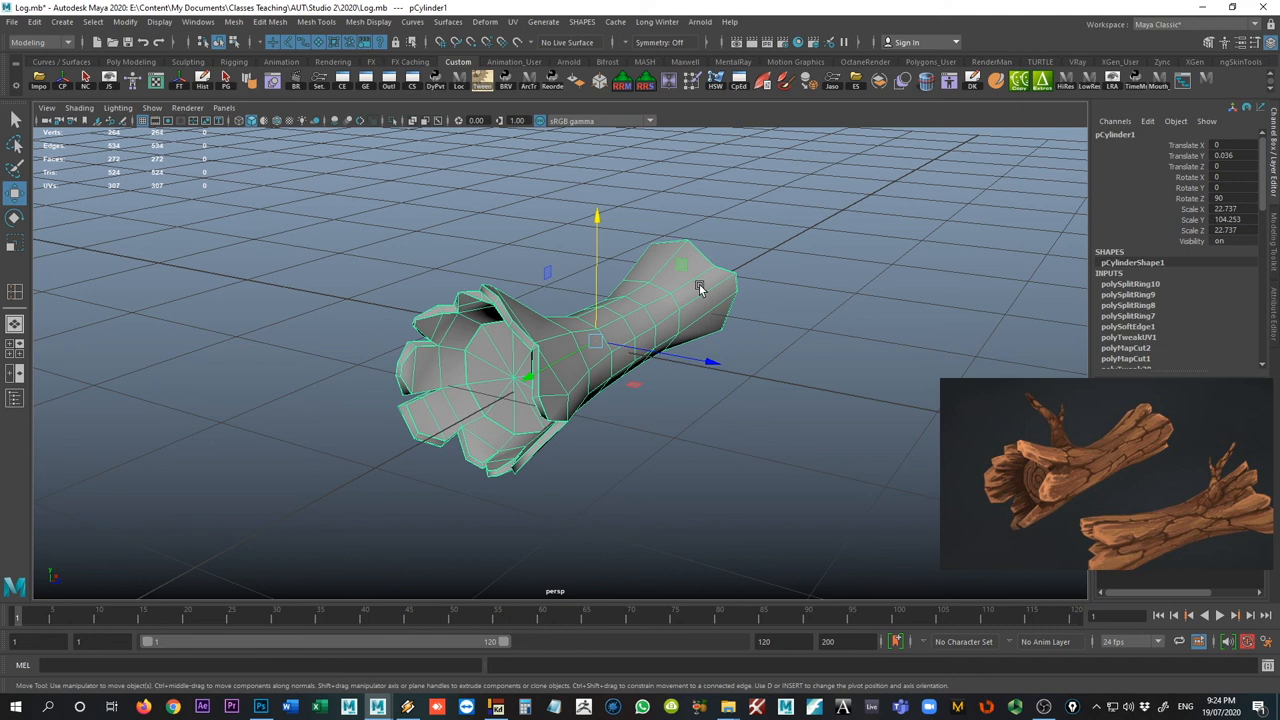
pyautogui.moveTo(30, 30)
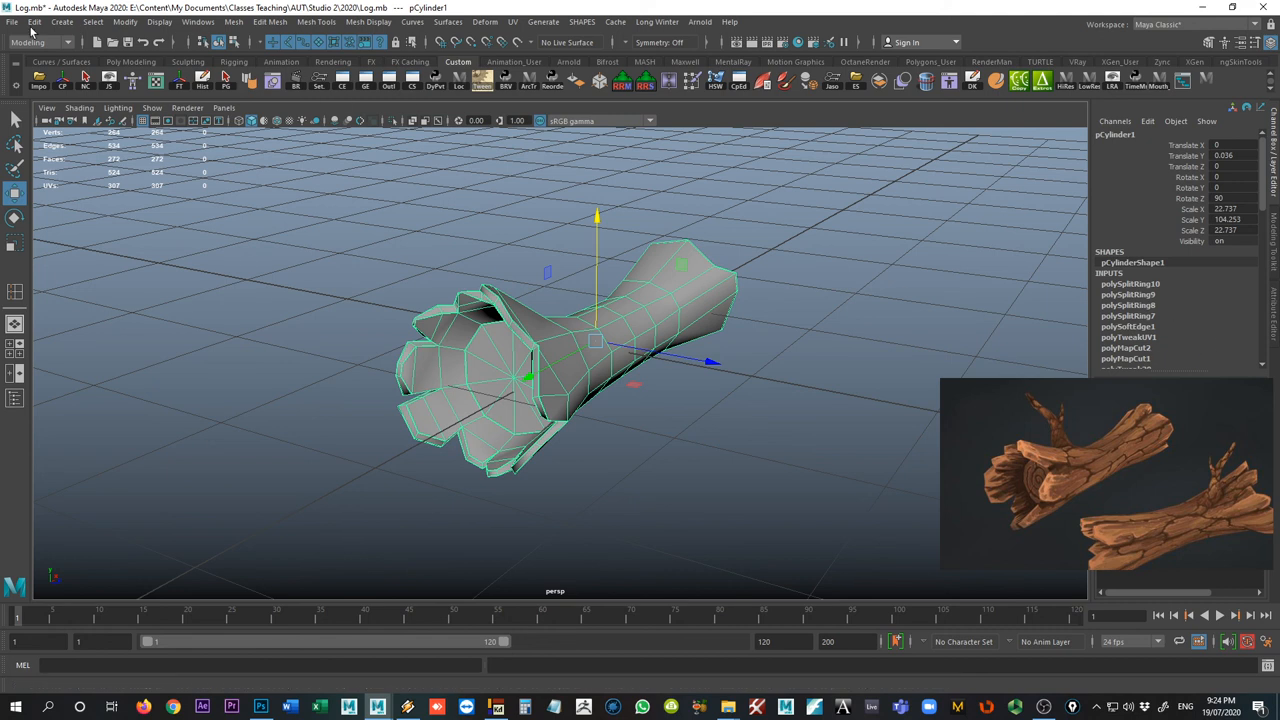
# Delete the log's construction history with Edit > Delete by Type > History.
pyautogui.click(34, 22)
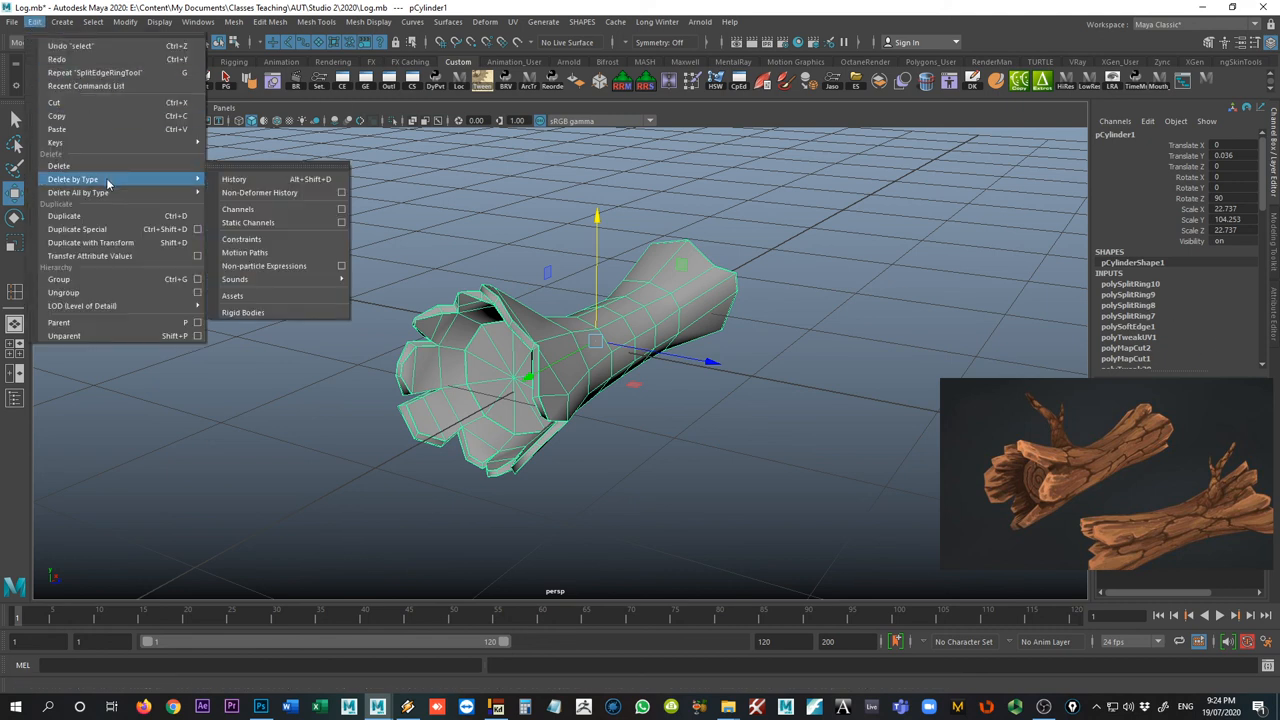
pyautogui.click(232, 180)
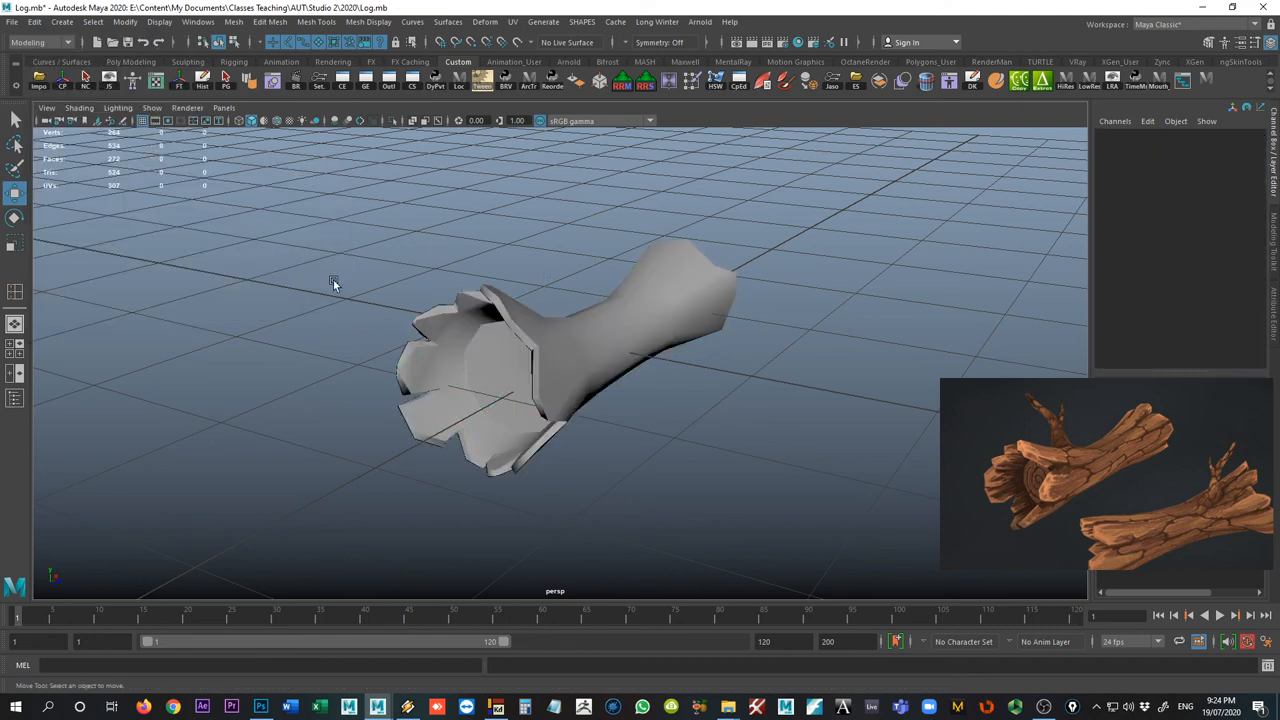
pyautogui.moveTo(336, 284); pyautogui.dragTo(716, 244)
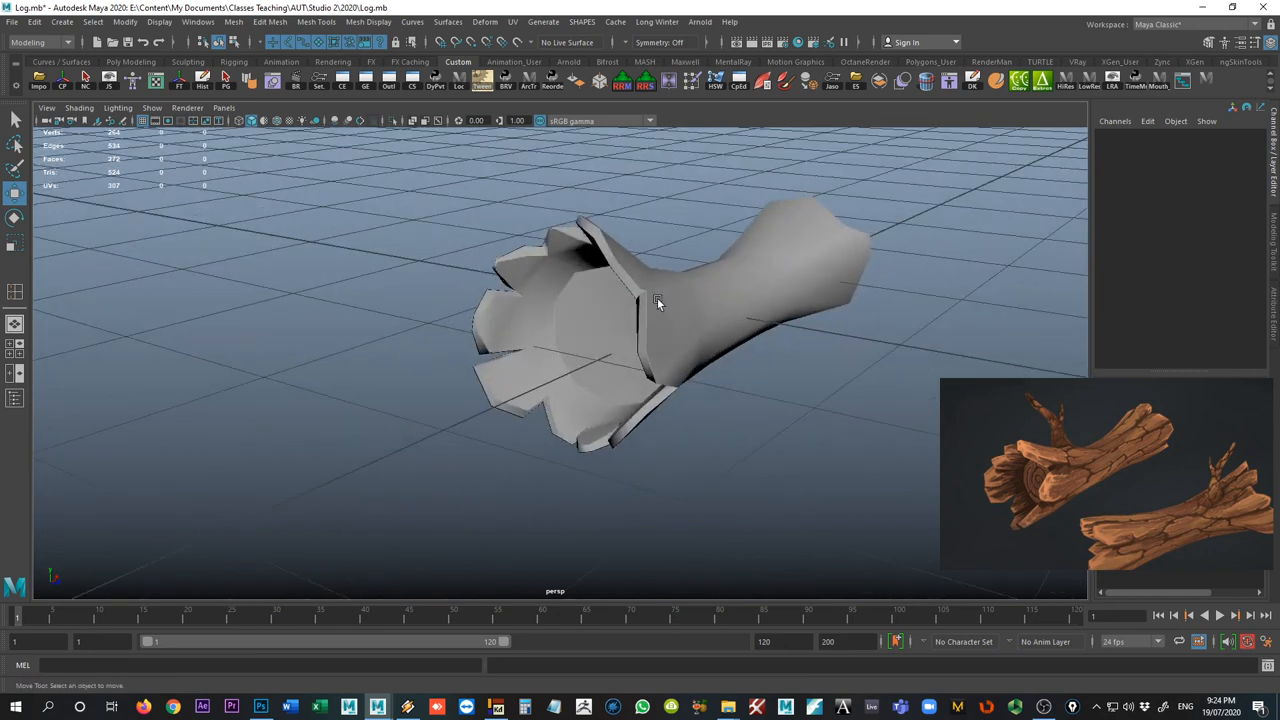
pyautogui.moveTo(658, 304); pyautogui.dragTo(632, 318)
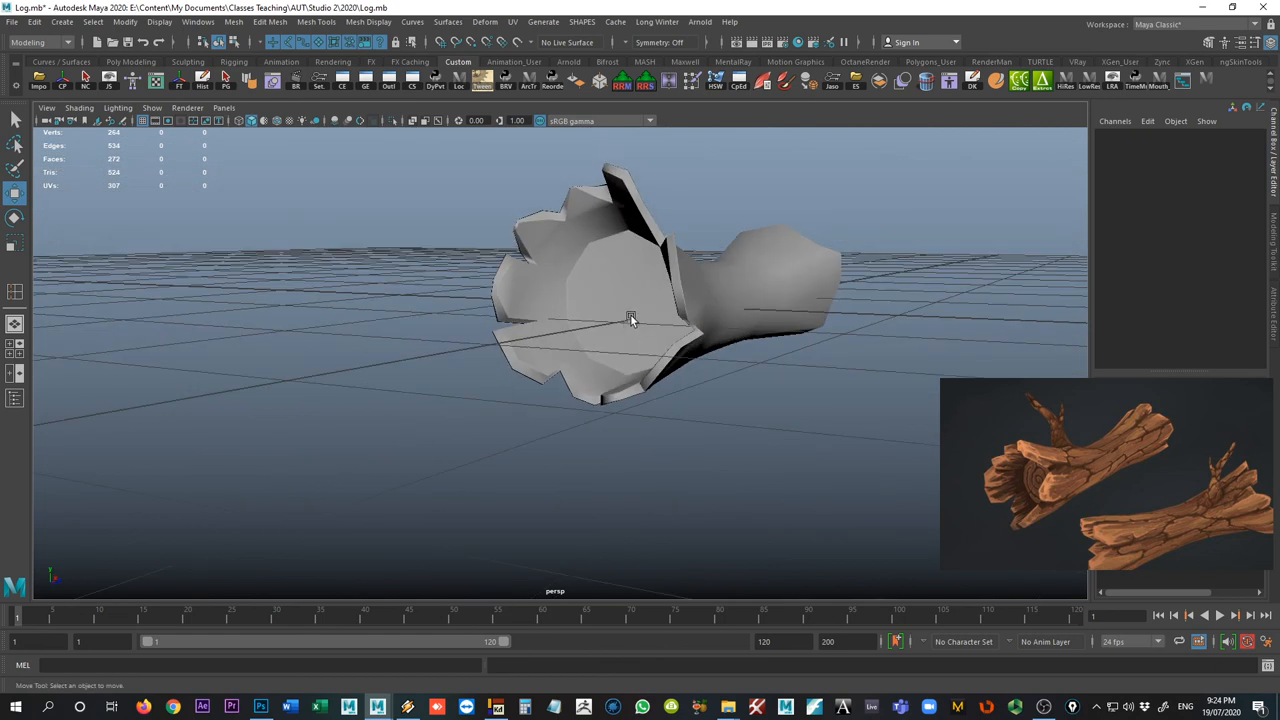
pyautogui.moveTo(648, 308)
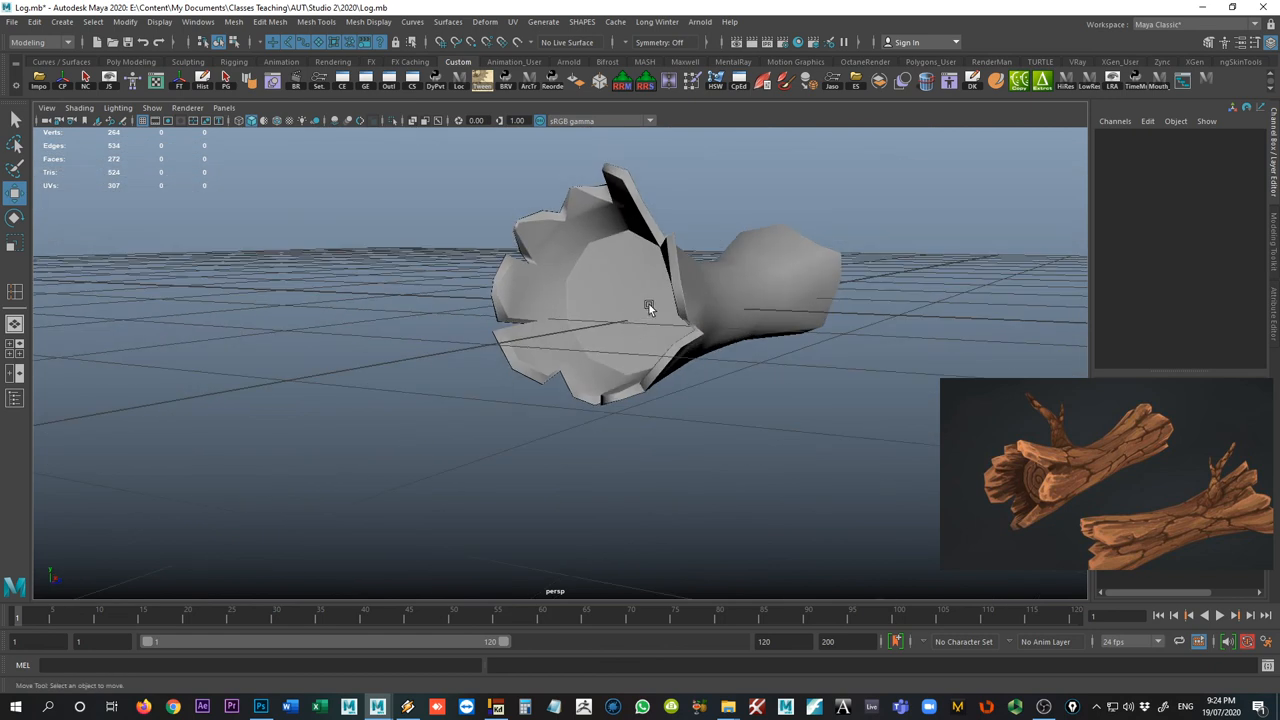
pyautogui.moveTo(650, 310); pyautogui.dragTo(644, 312)
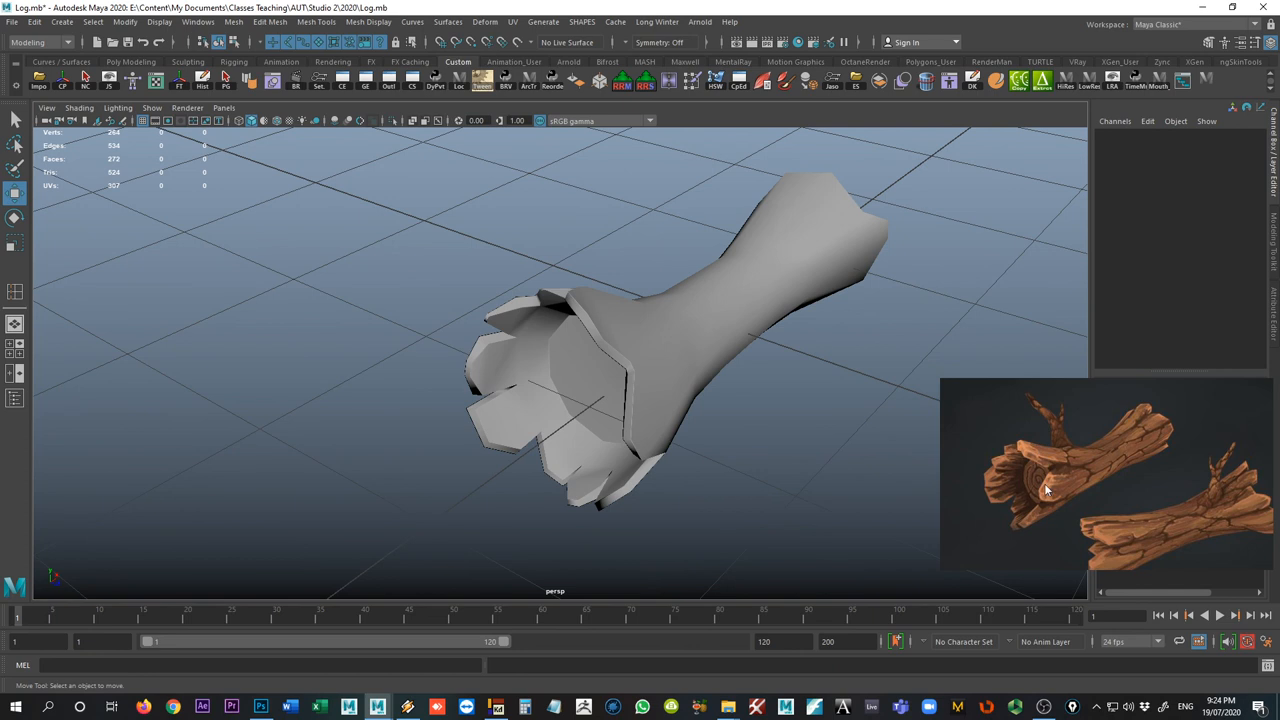
pyautogui.moveTo(1020, 480)
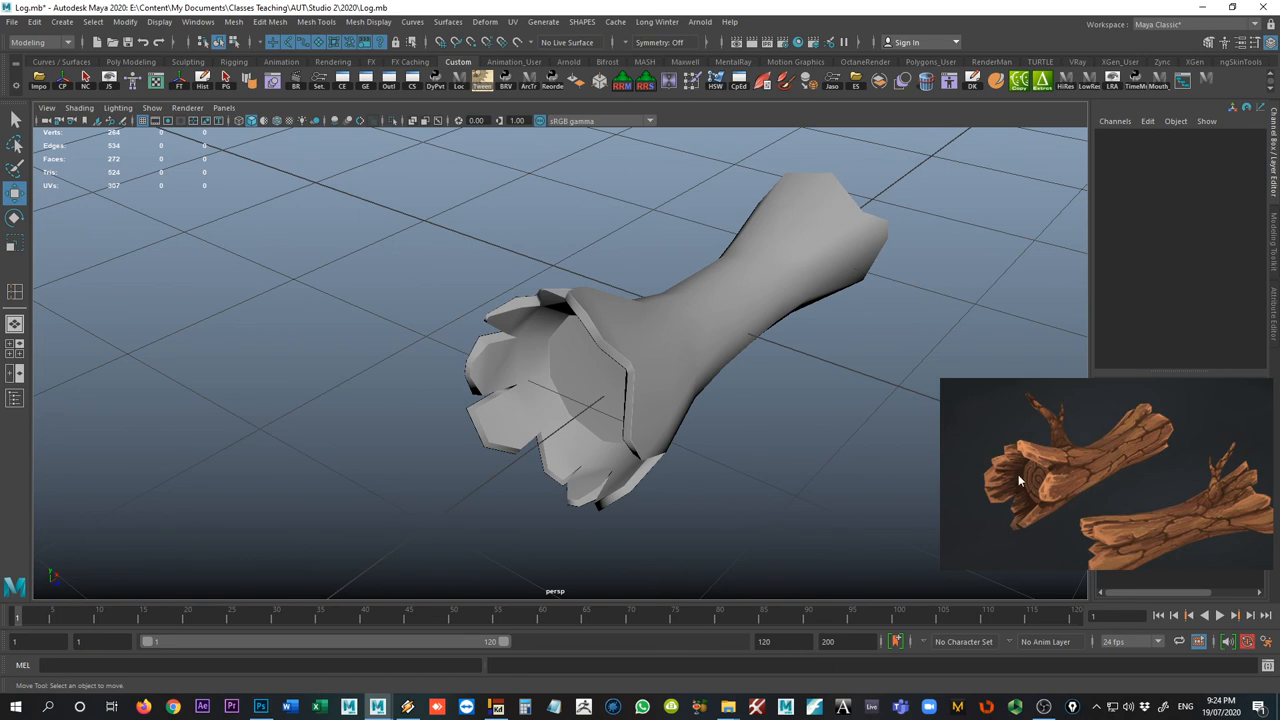